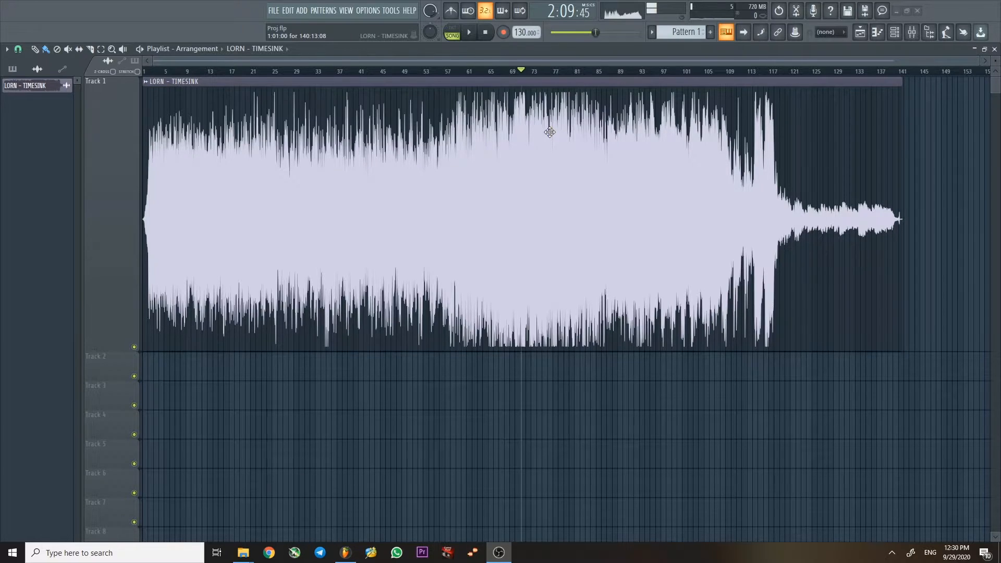
mouse_move(400, 185)
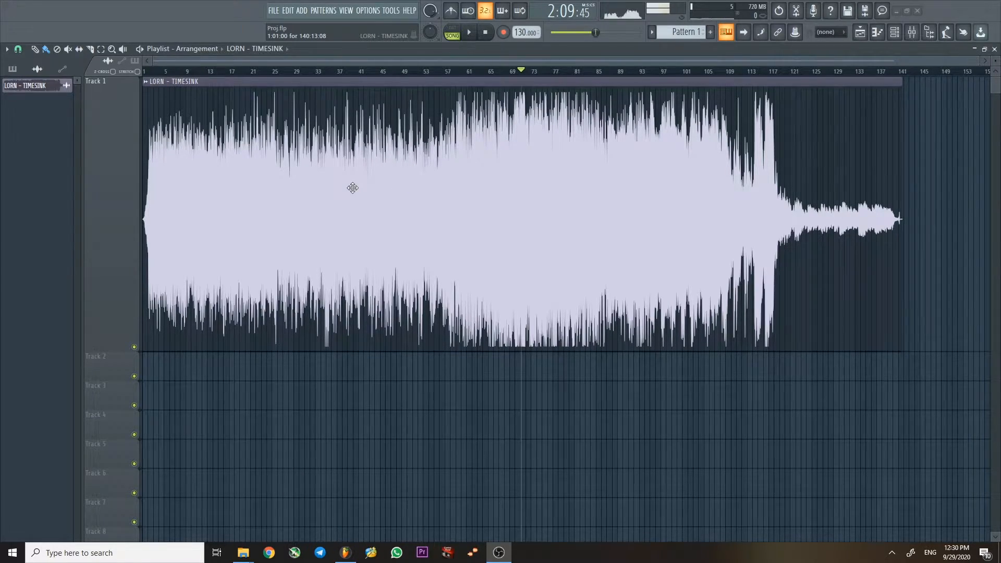
mouse_move(380, 185)
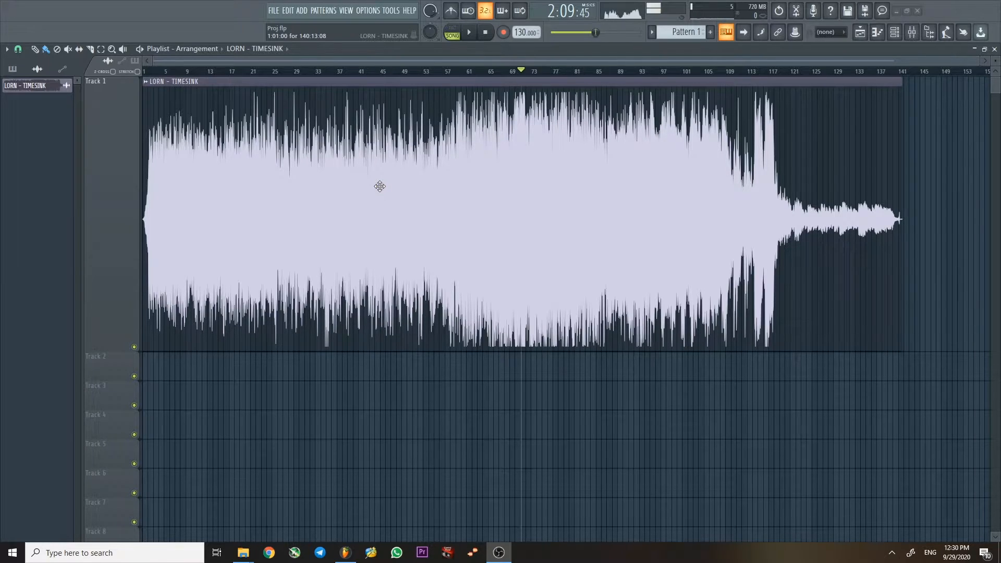
mouse_move(727, 273)
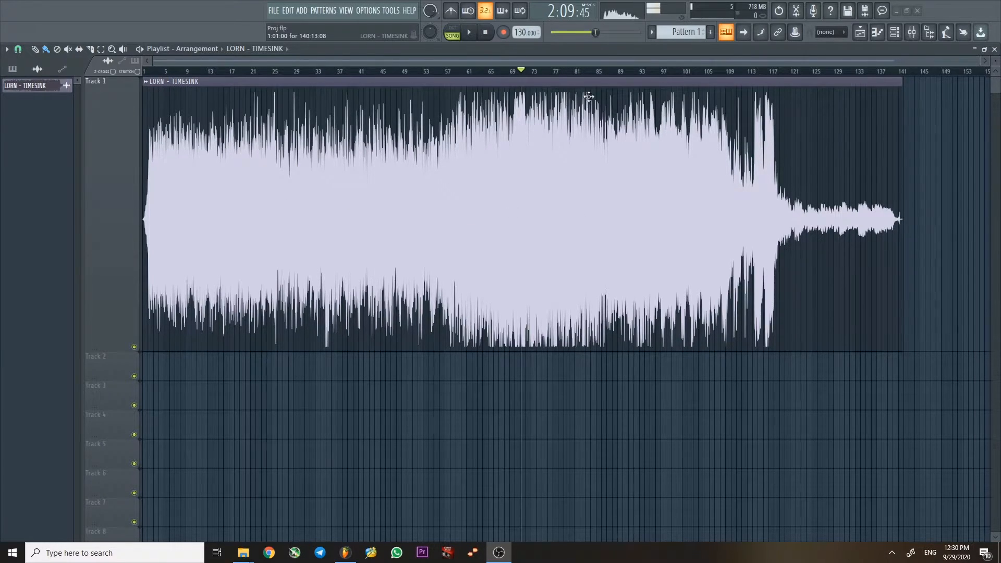
mouse_move(268, 279)
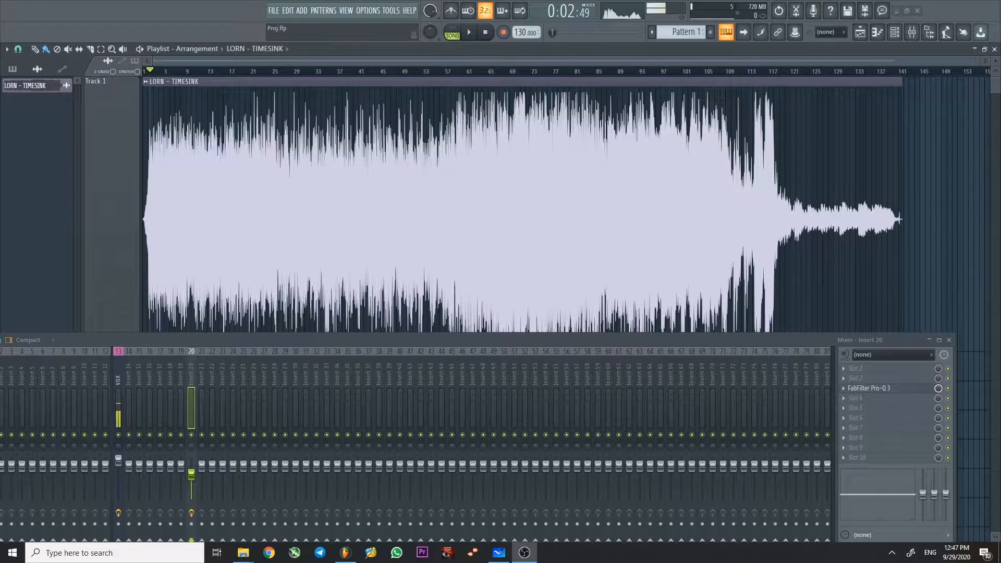
Step: Play the opening of the track through the EQ insert, then stop playback
click(468, 33)
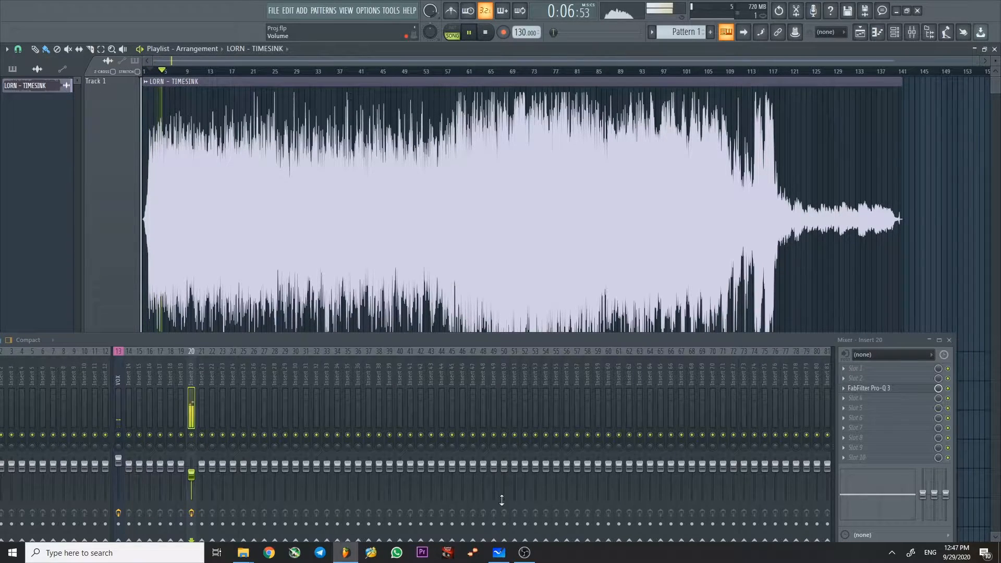
click(498, 552)
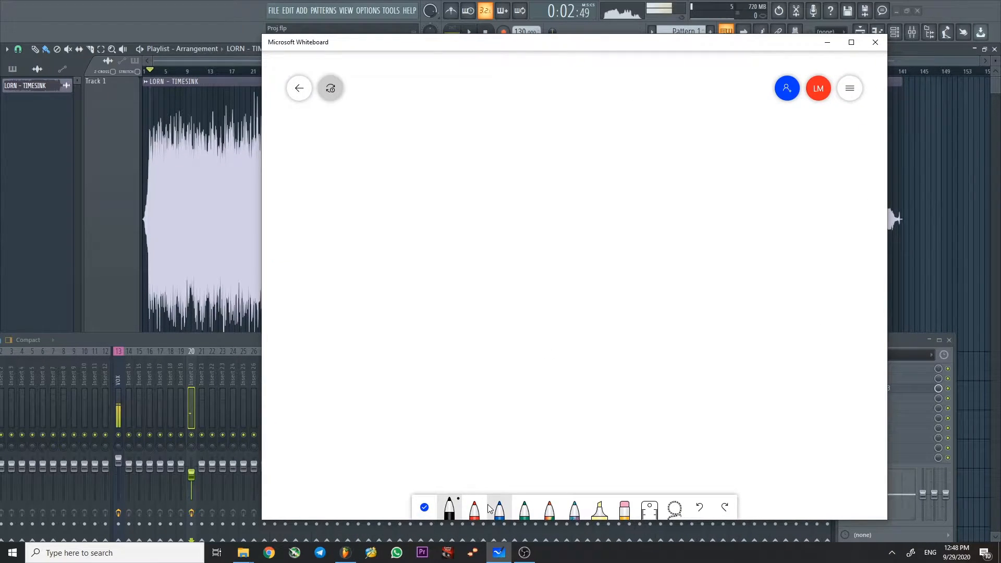
Step: Sketch a black spectrum curve rising to a plateau and falling right, then undo the last stroke
click(448, 507)
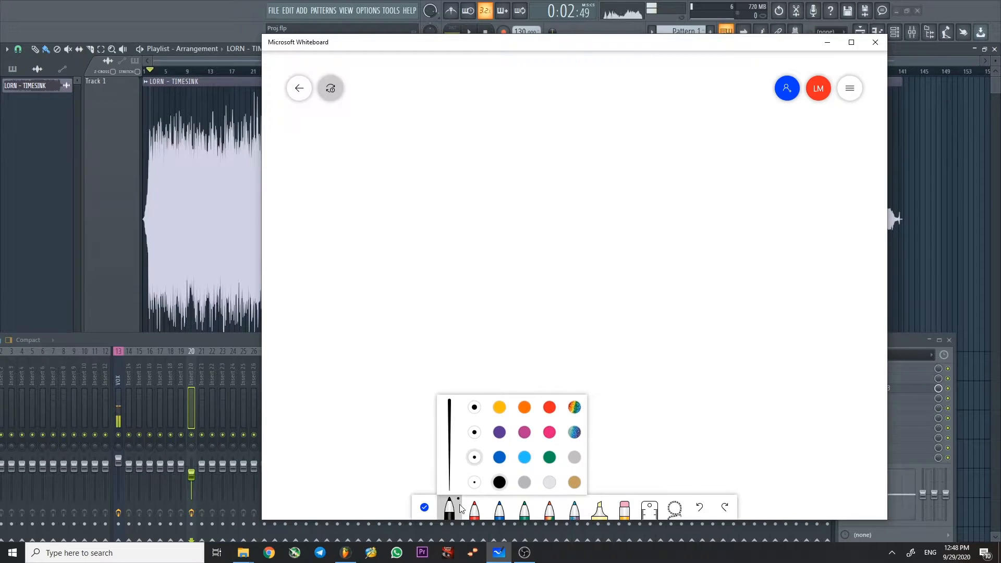
drag(482, 345, 545, 254)
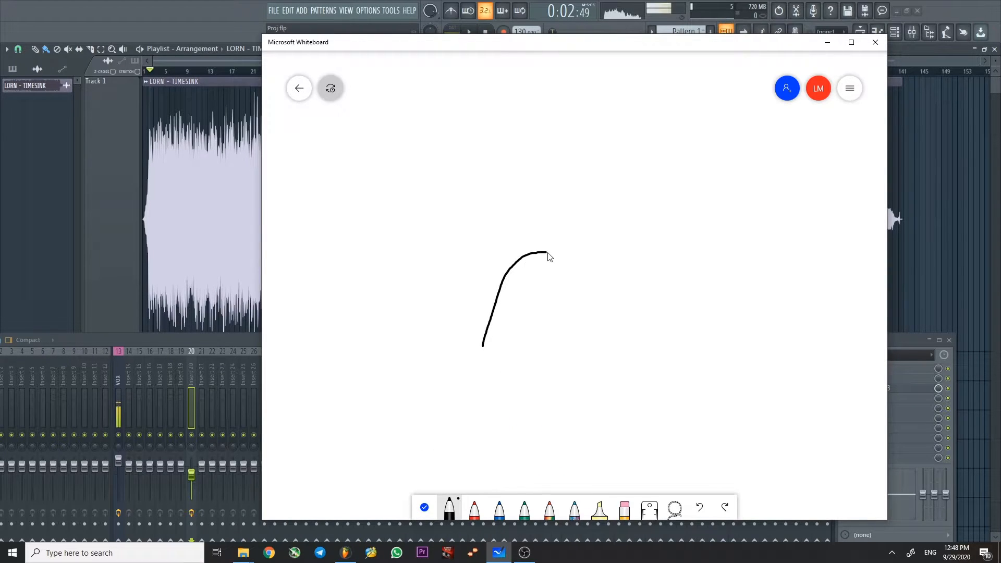
drag(546, 252, 797, 351)
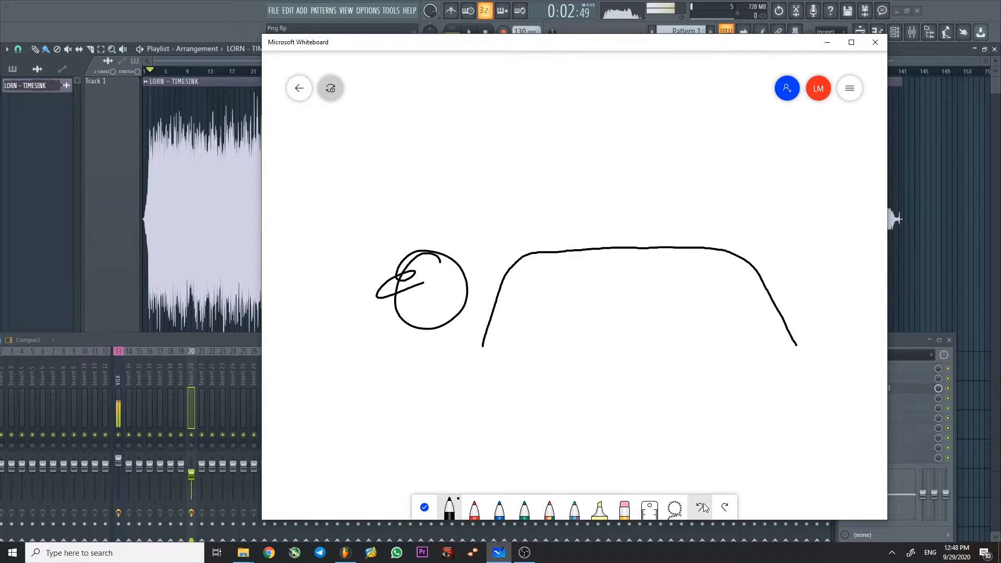
mouse_move(701, 507)
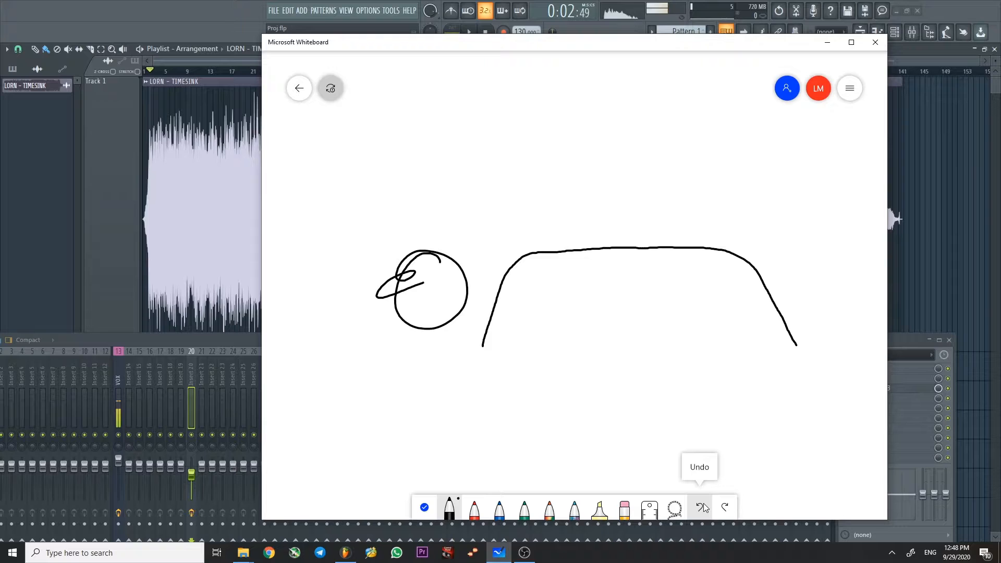
click(700, 508)
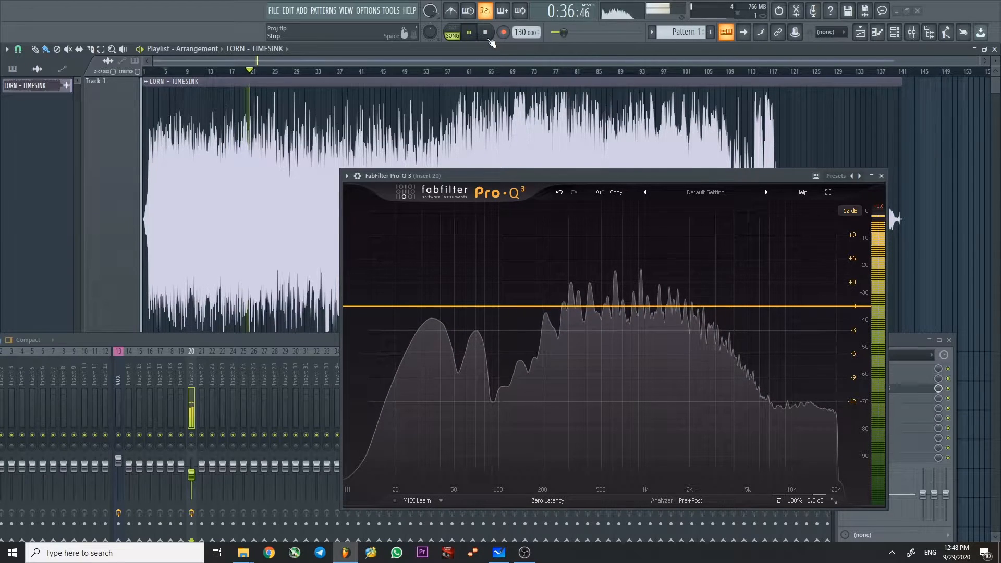
Step: Stop playback so the analyzer goes flat and nudge a band node near 70 Hz
click(469, 33)
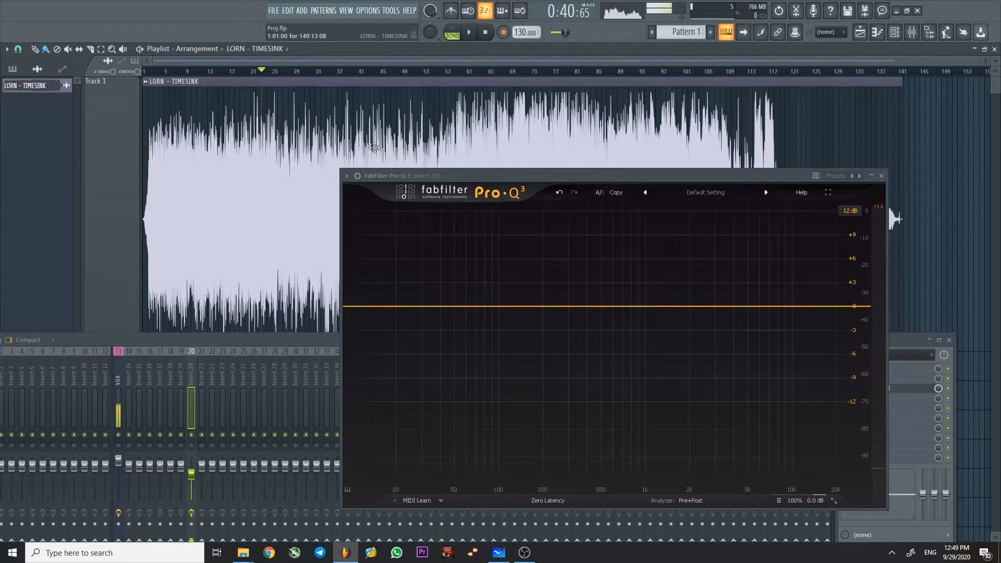
mouse_move(447, 316)
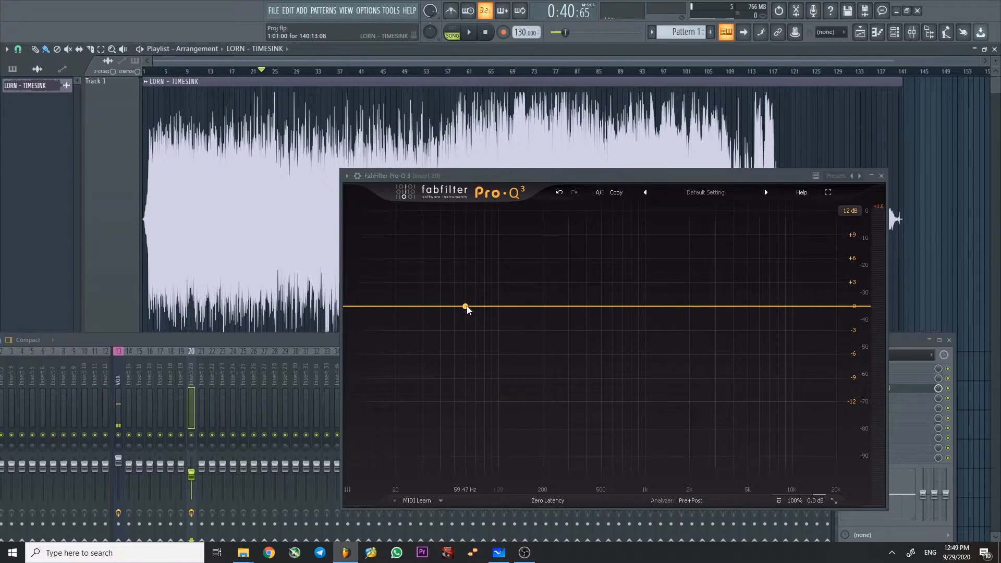
drag(465, 307, 475, 306)
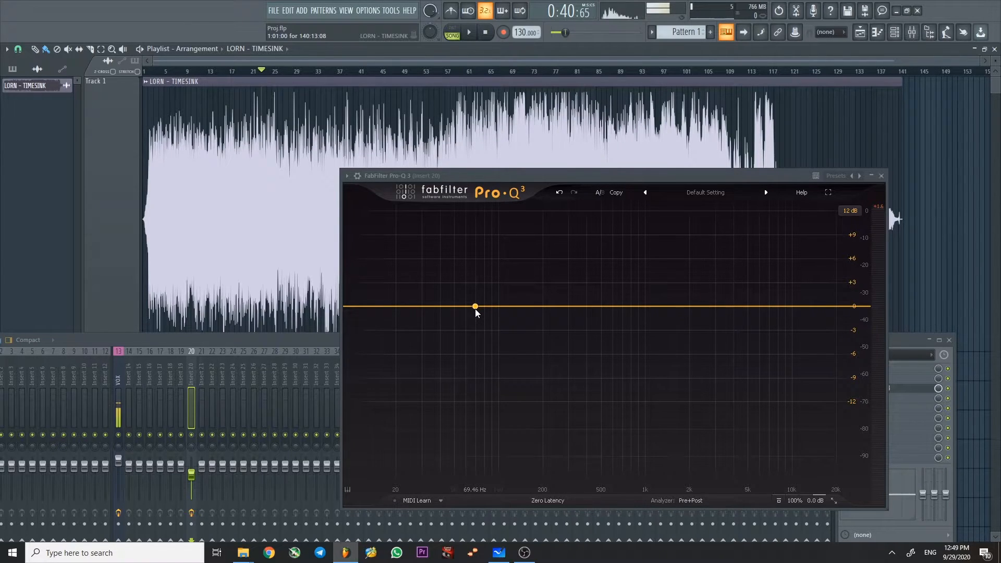
Step: Play further through the track with the analyzer live, pausing once before resuming
click(469, 32)
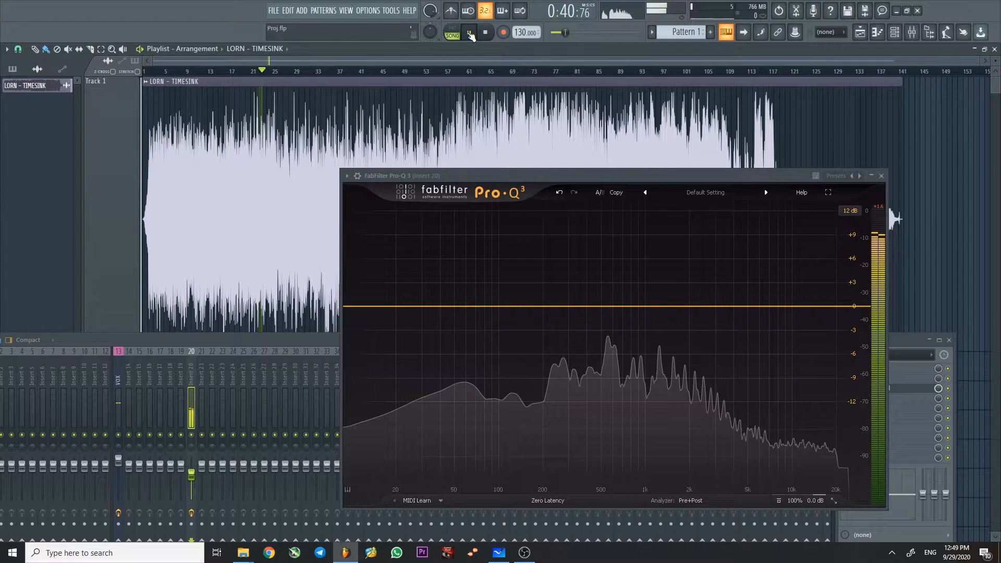
click(467, 33)
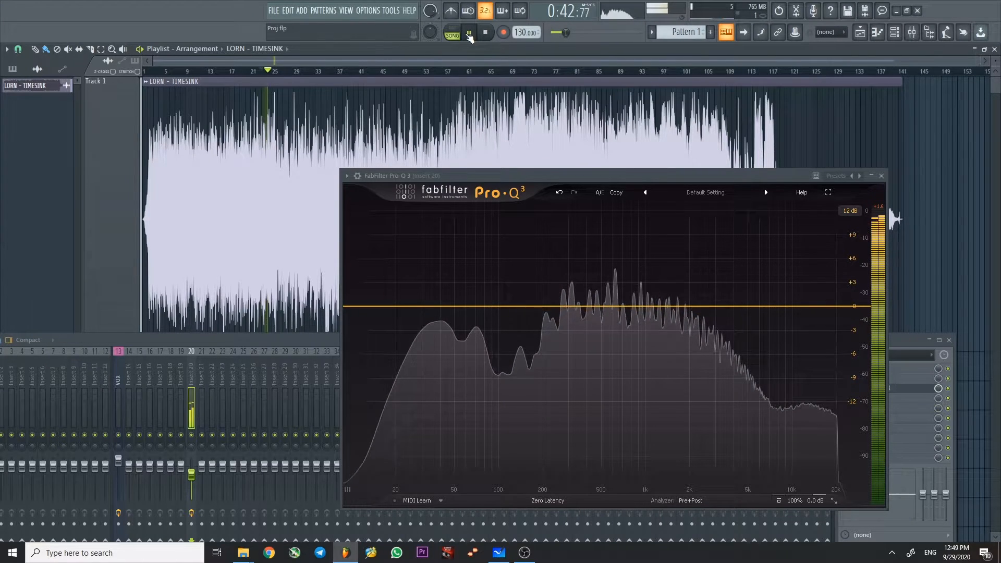
click(467, 33)
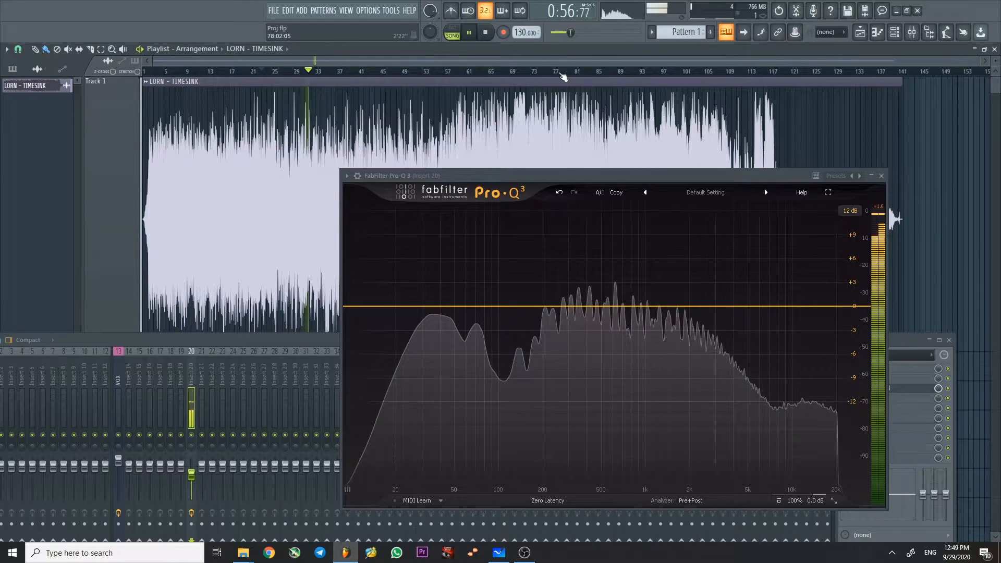
click(468, 32)
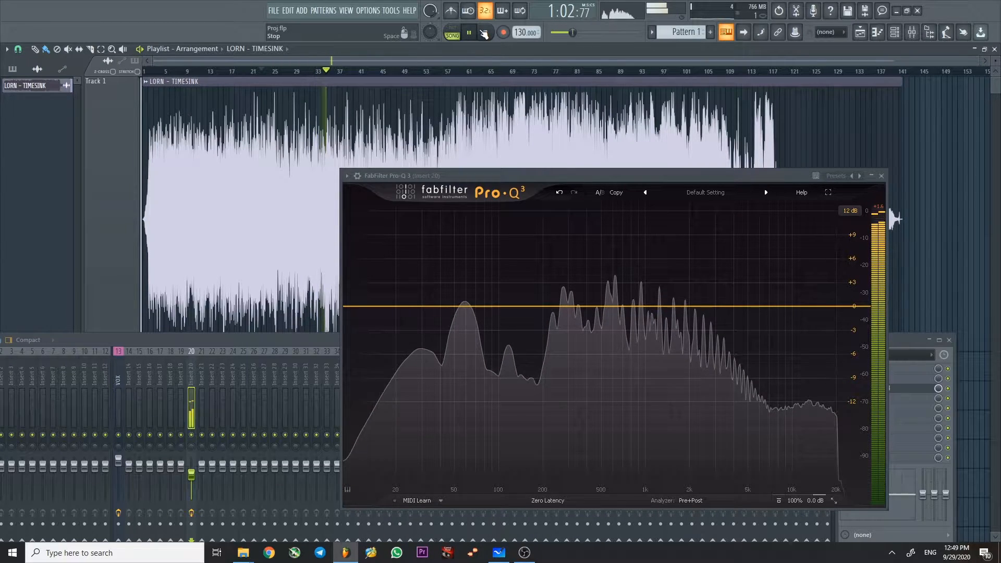
click(467, 32)
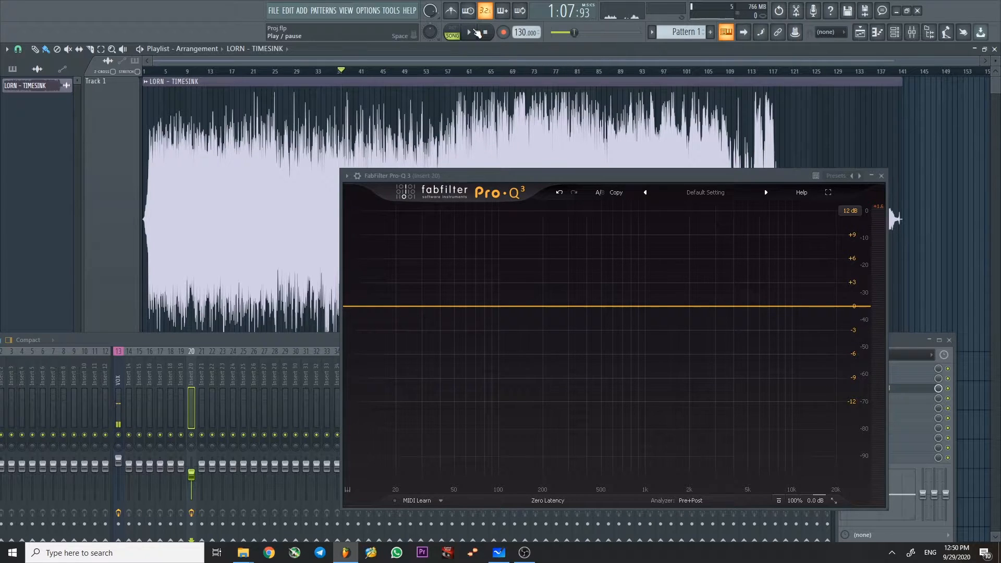
click(469, 32)
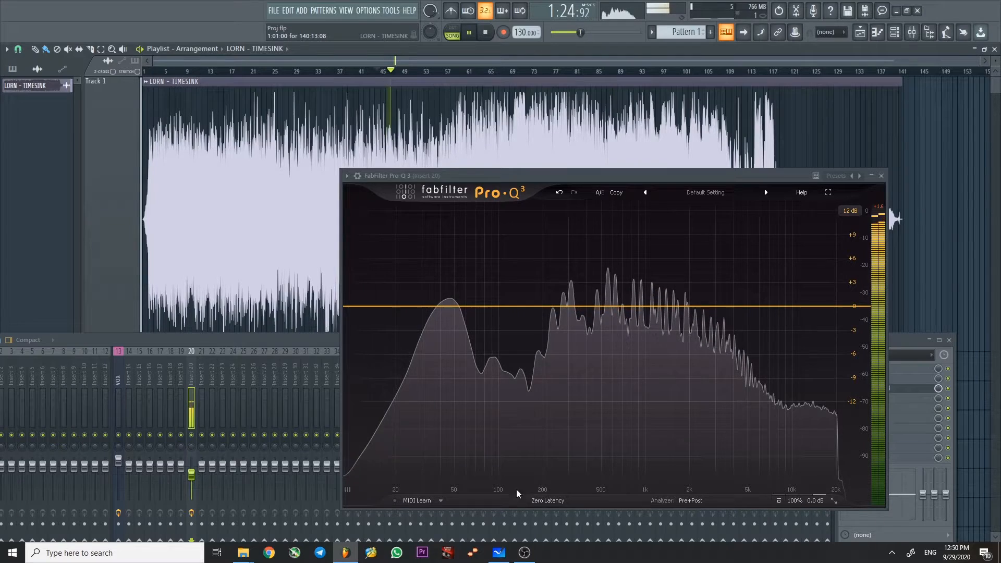
click(498, 553)
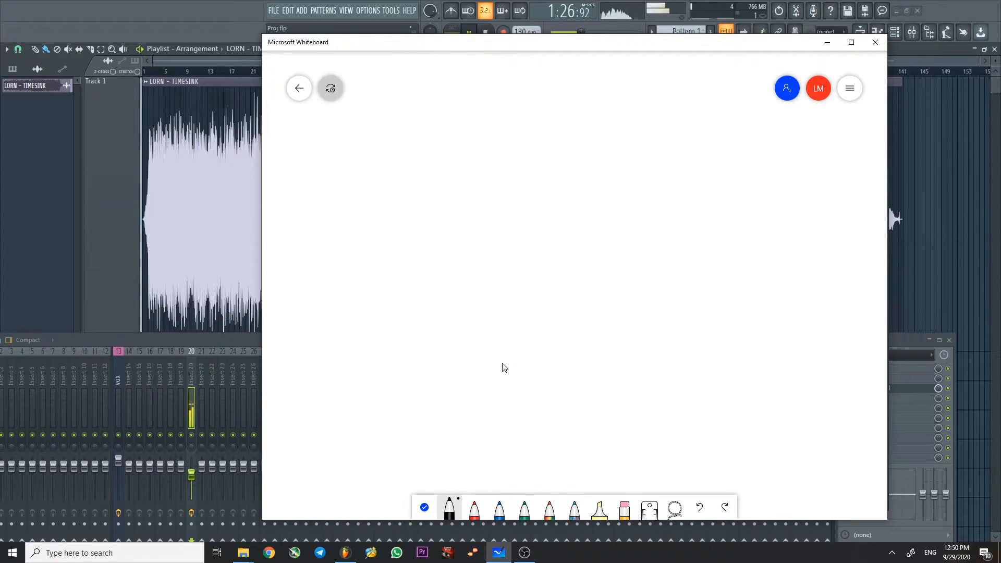
drag(502, 364, 794, 325)
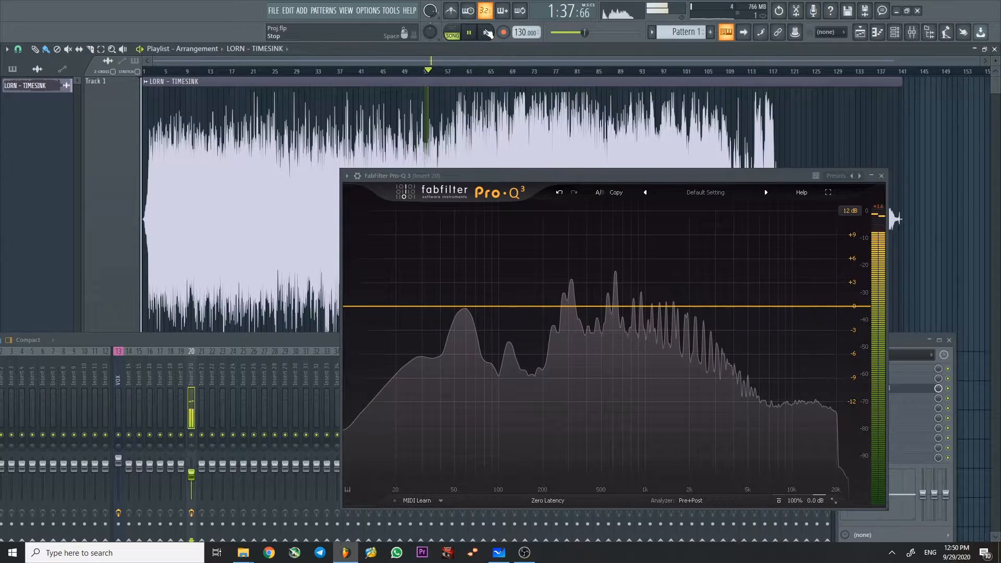
Step: Halt the track and play another short stretch until the analyzer is empty again
click(485, 32)
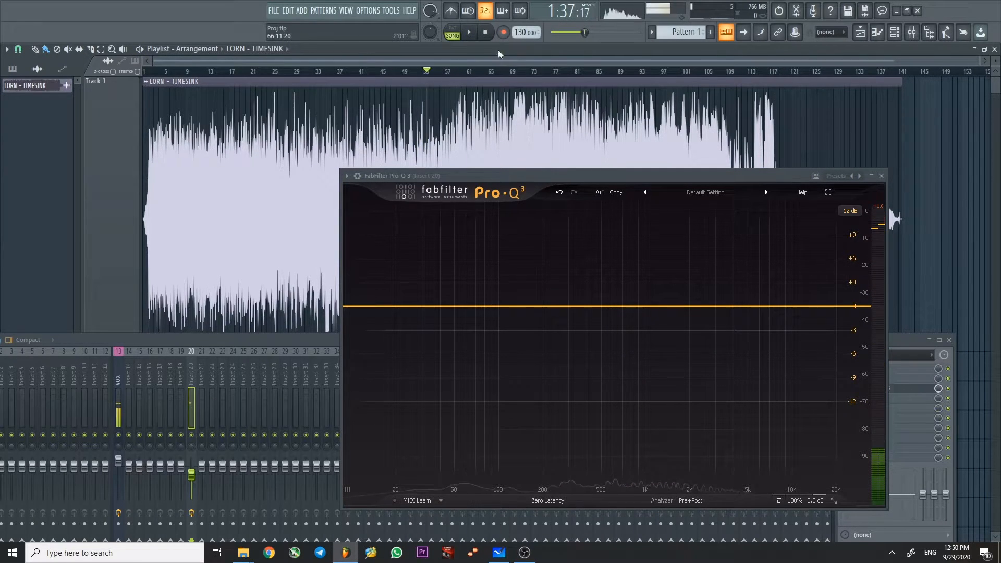
click(468, 32)
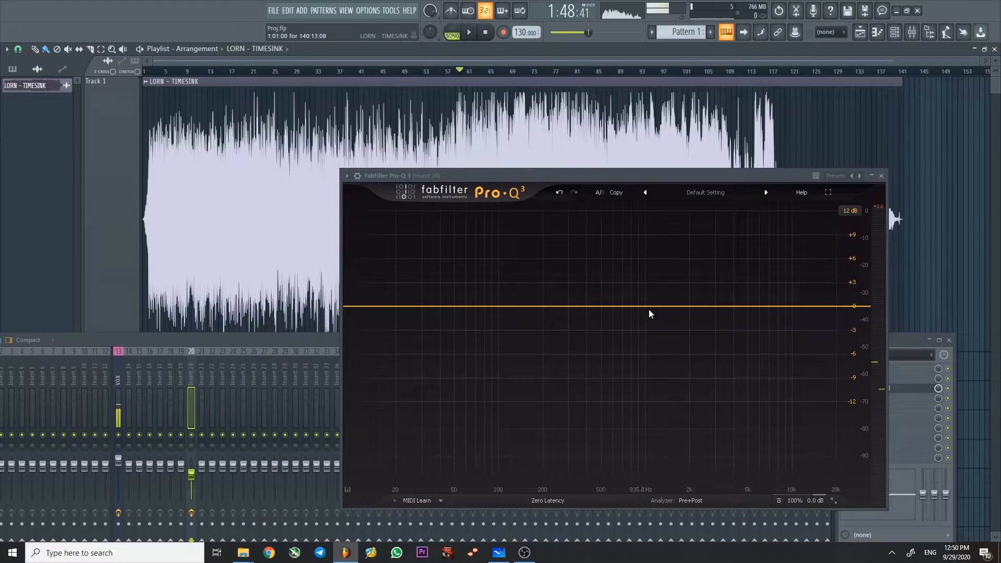
Step: Draw a green high-frequency roll-off past the black plateau on the whiteboard, then return to FL Studio
click(498, 552)
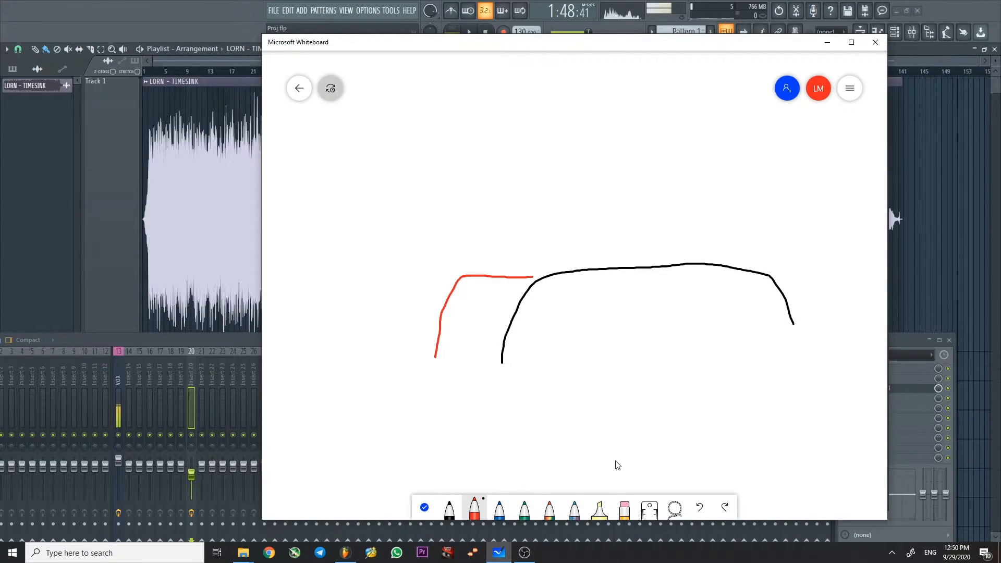
click(523, 507)
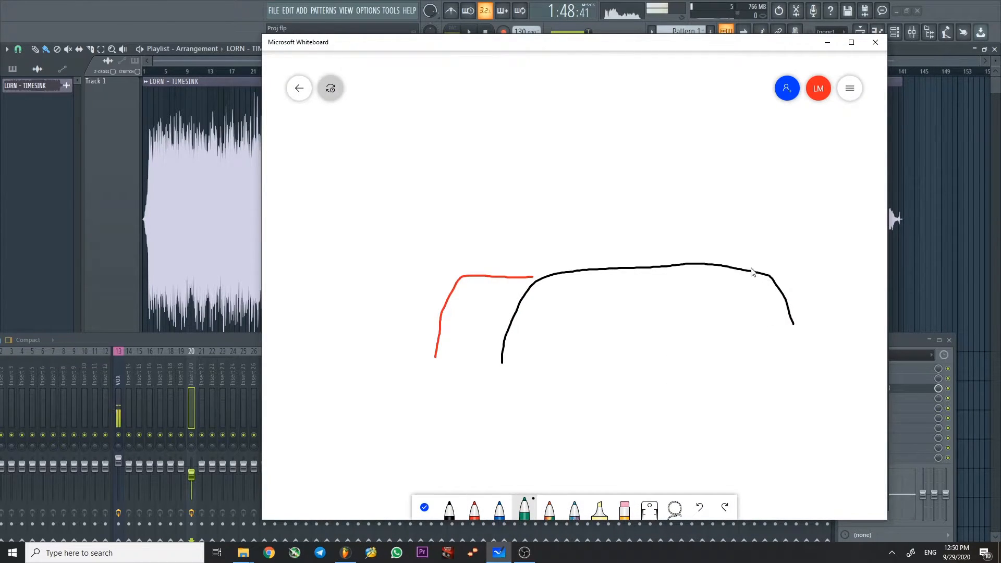
drag(751, 271, 837, 294)
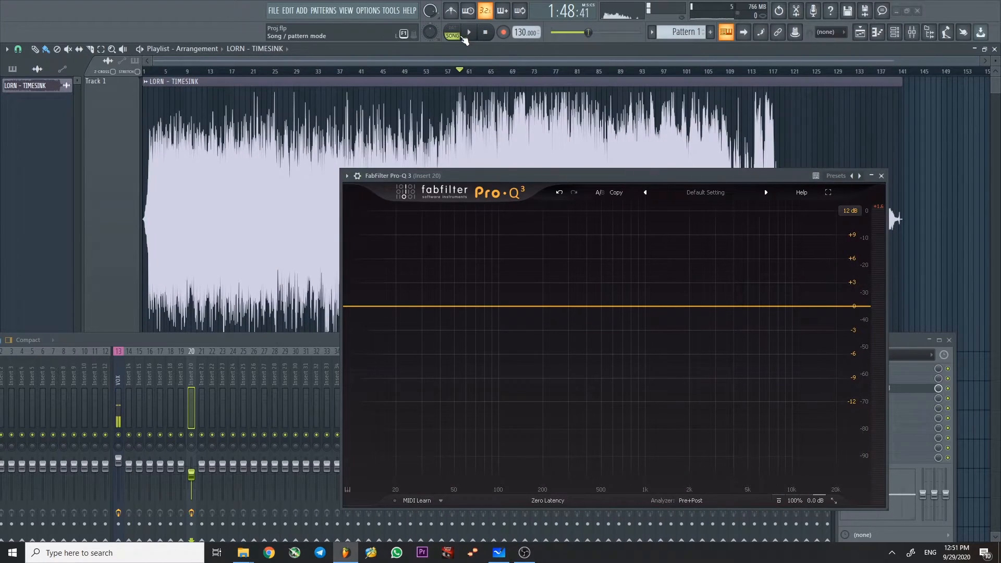
click(470, 32)
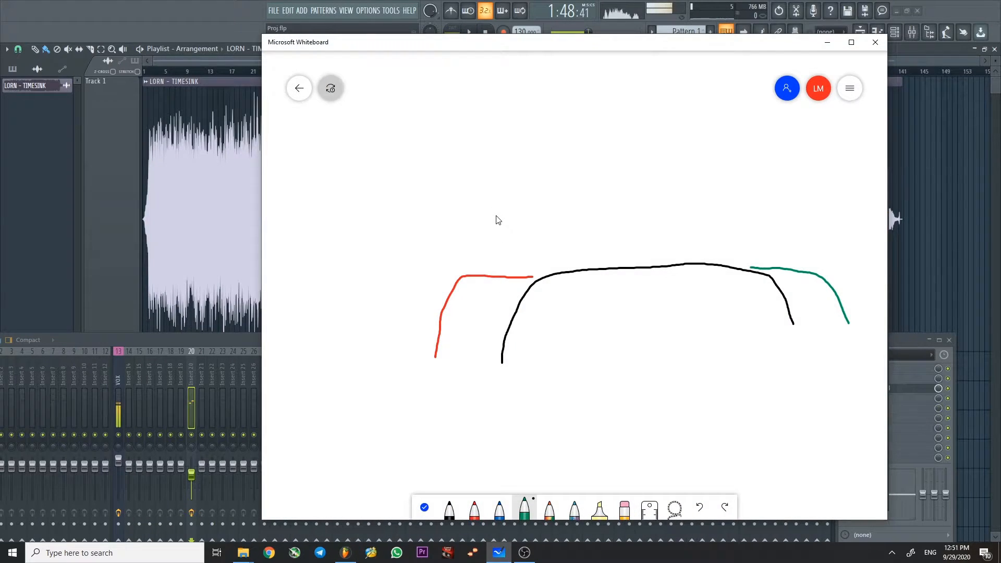
mouse_move(635, 295)
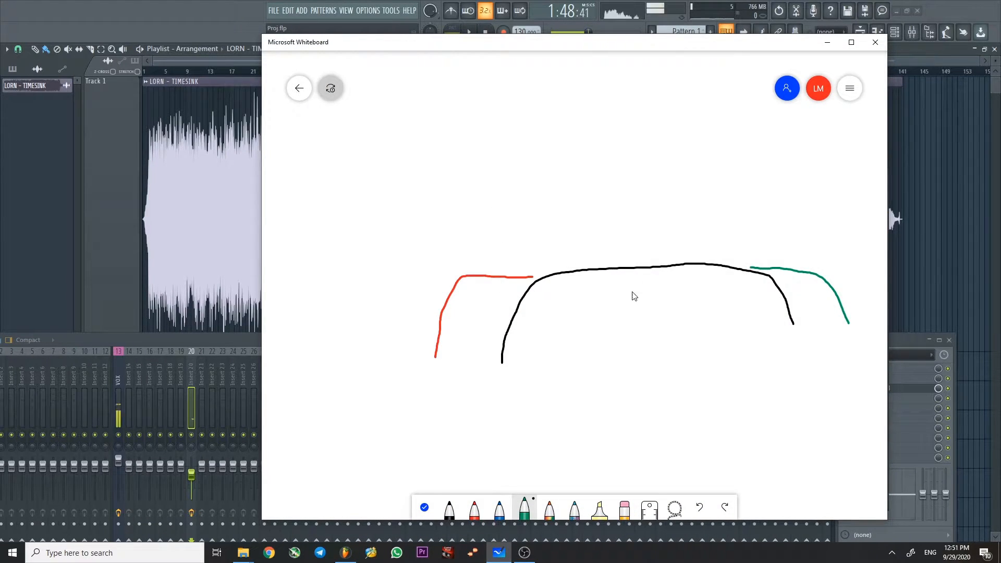
mouse_move(490, 292)
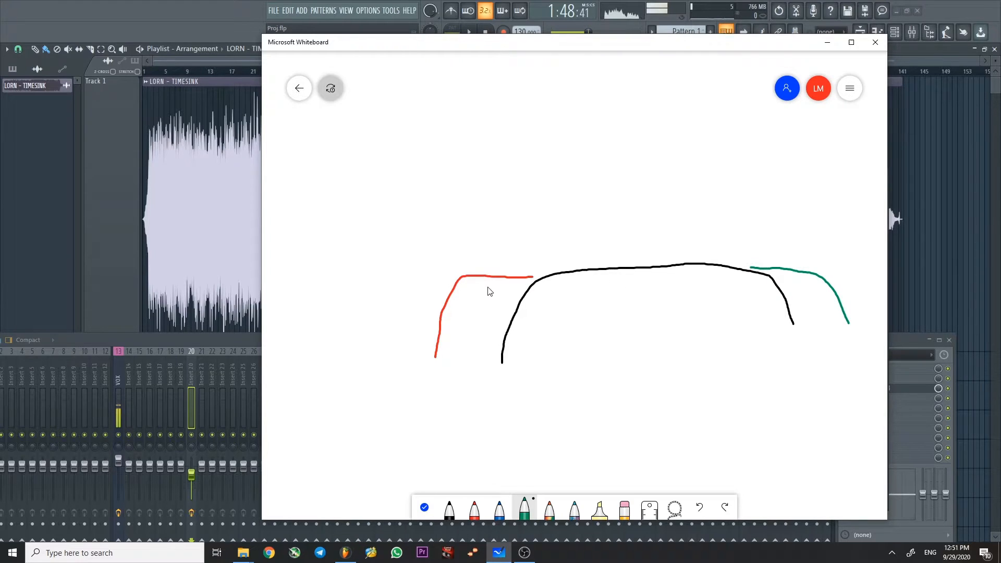
mouse_move(741, 269)
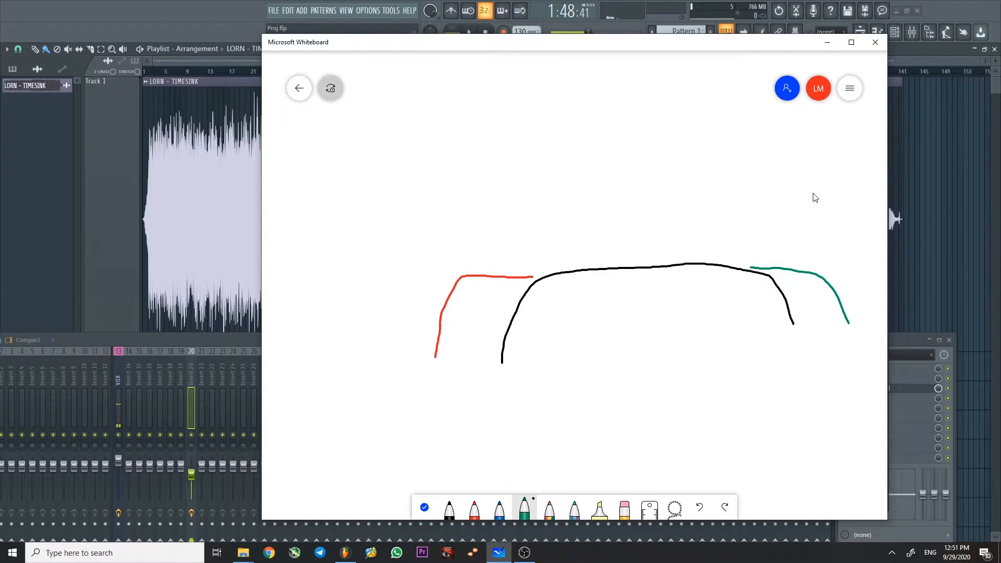
mouse_move(692, 286)
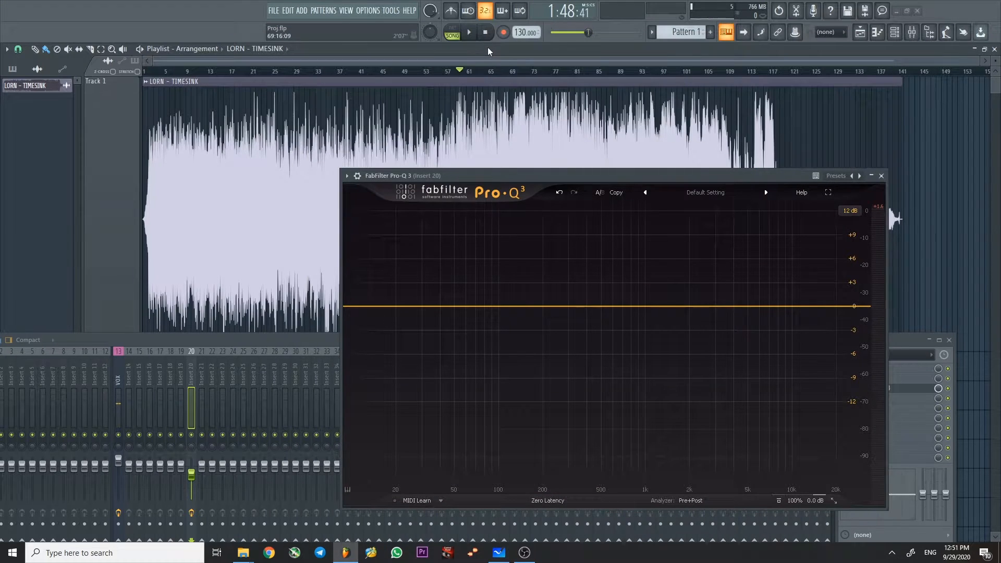
Step: Play the track through the Pro-Q 3 insert so its analyzer shows the mix's live spectrum
click(468, 32)
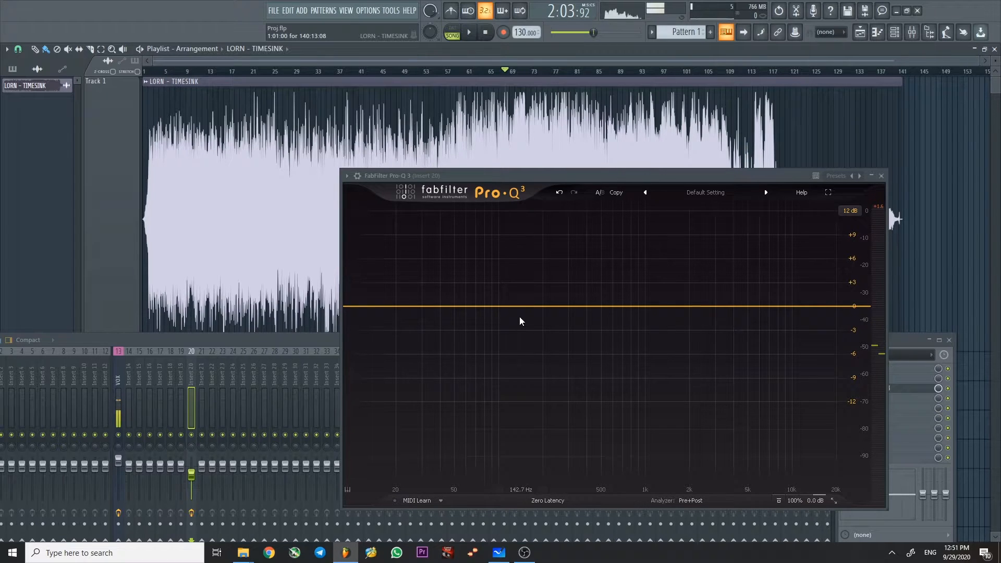
mouse_move(526, 333)
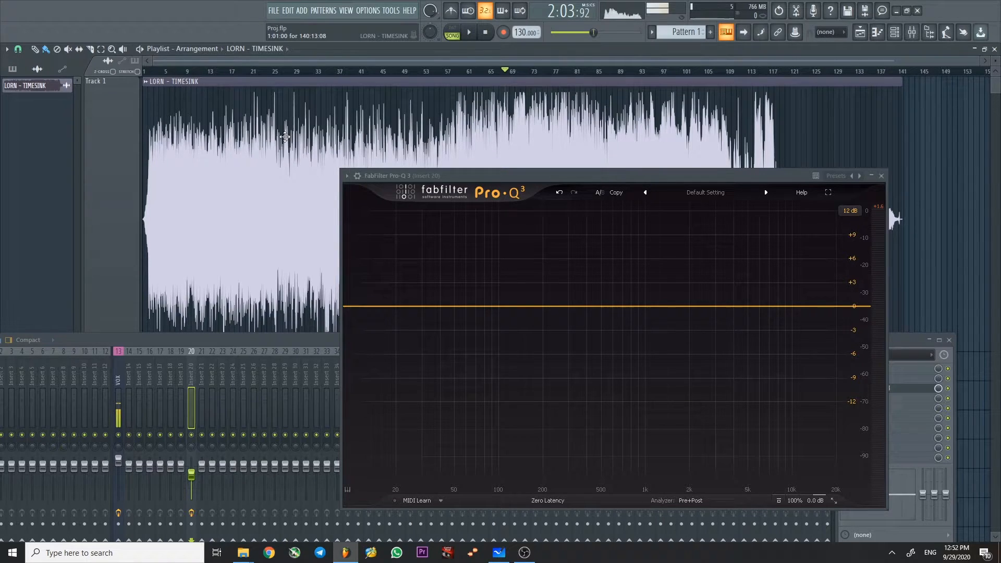
mouse_move(517, 120)
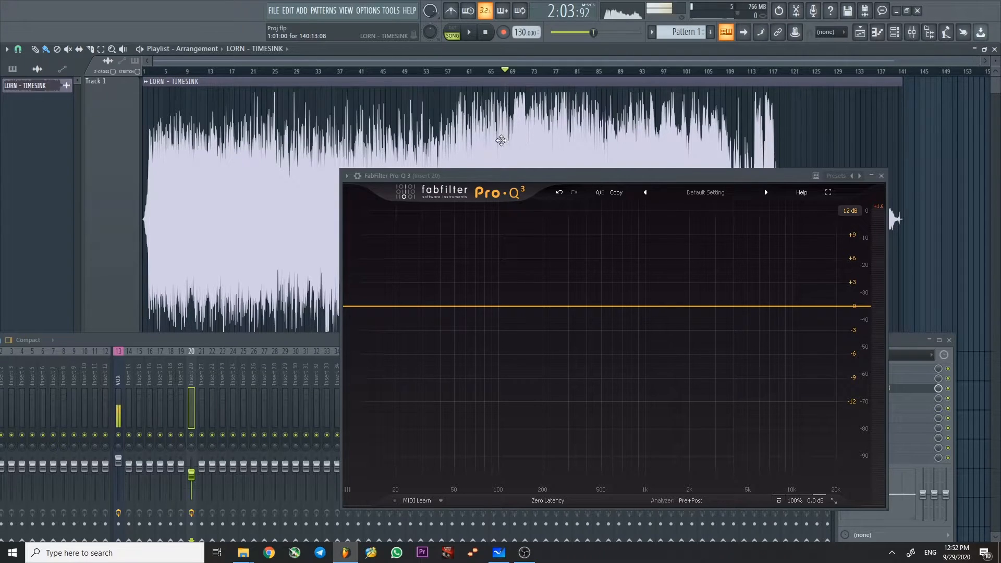
click(485, 32)
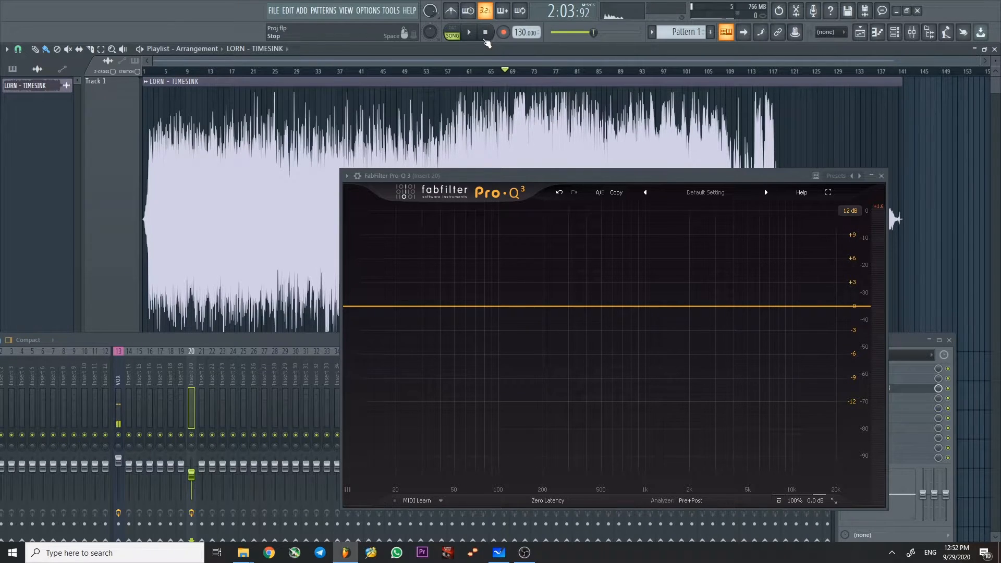
click(468, 32)
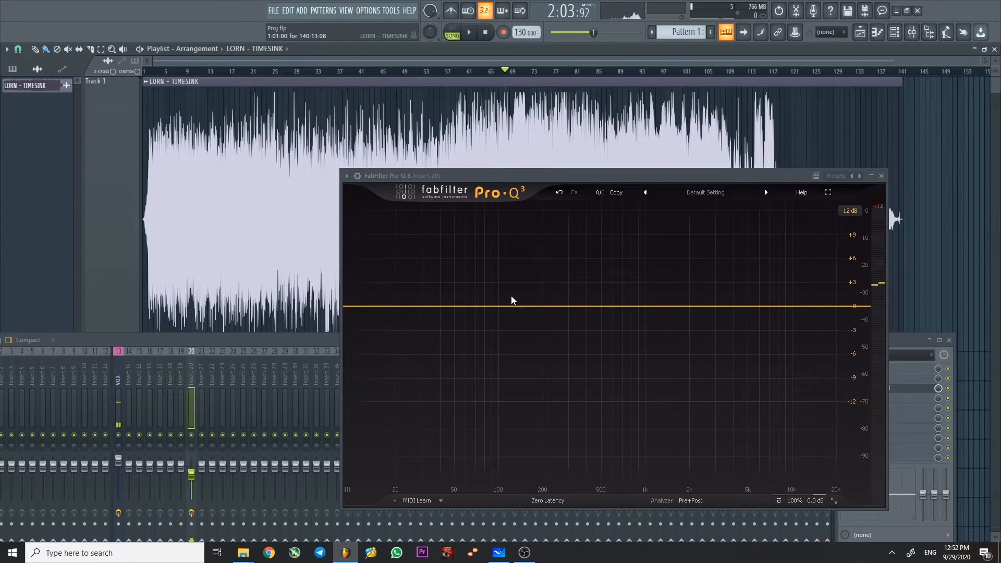
mouse_move(581, 303)
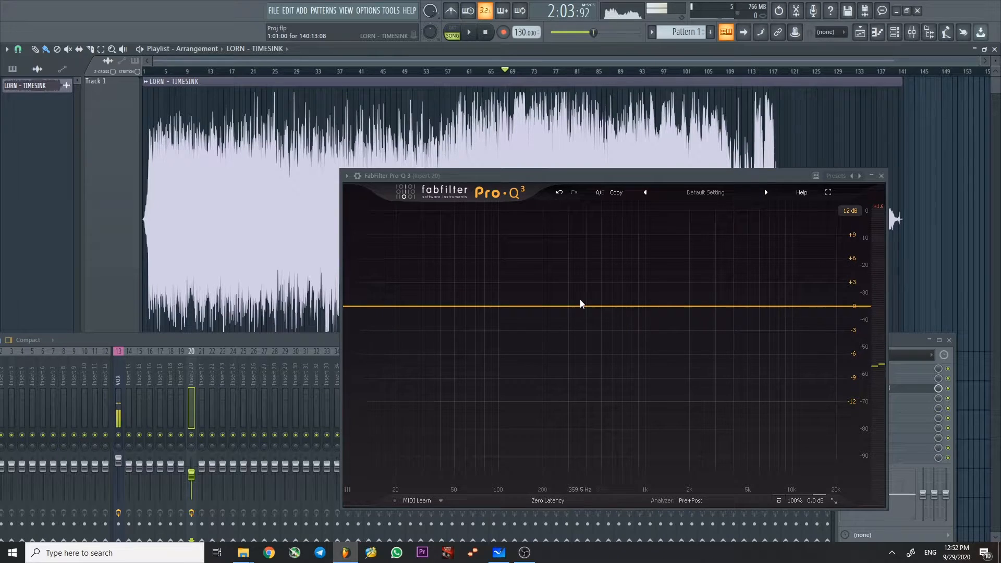
click(469, 32)
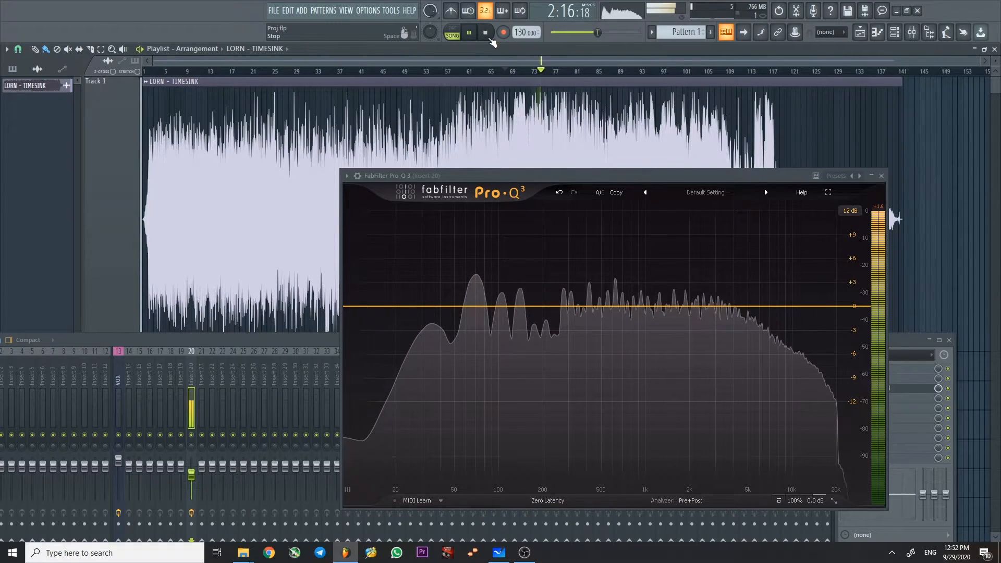
Step: Stop playback, move the start position further into the song, and play that passage
click(486, 33)
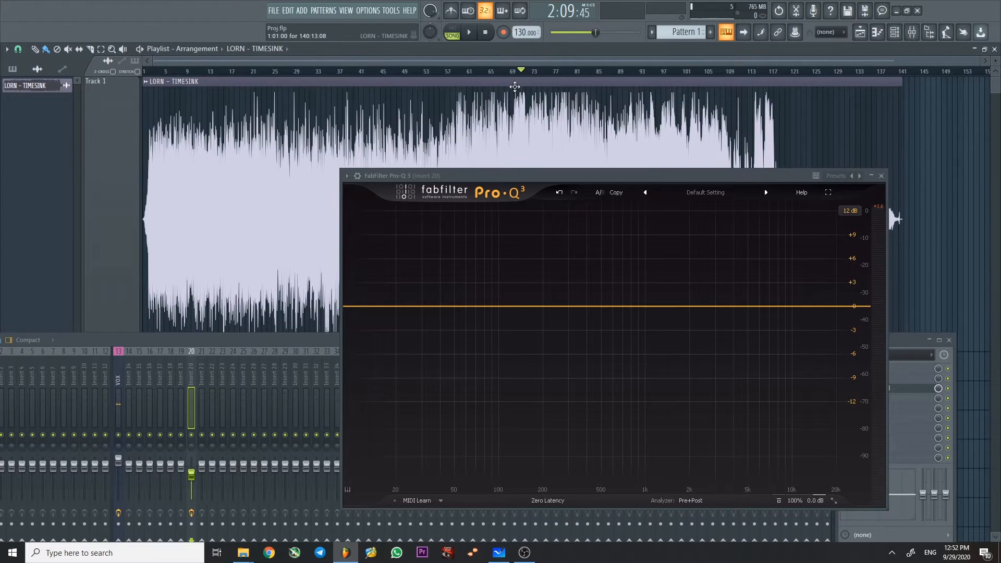
click(468, 32)
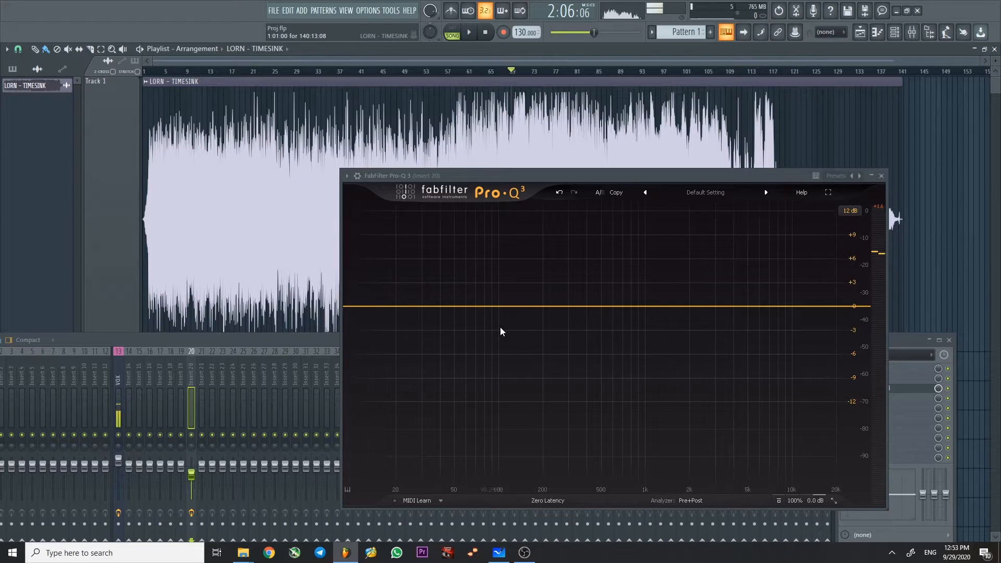
click(468, 32)
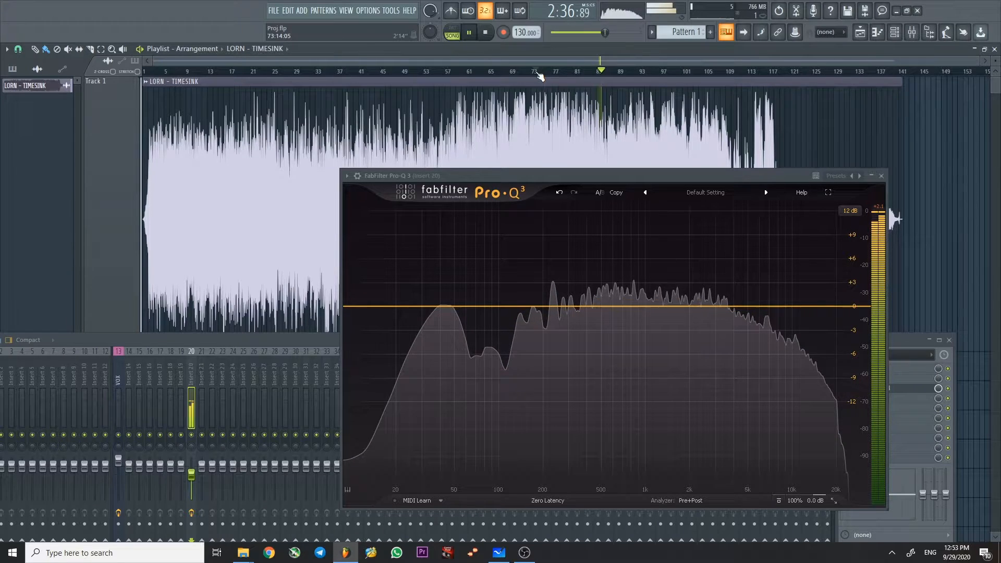
Step: Stop playback around 2:40 and bring the arrangement from about bar 61 into view
click(468, 32)
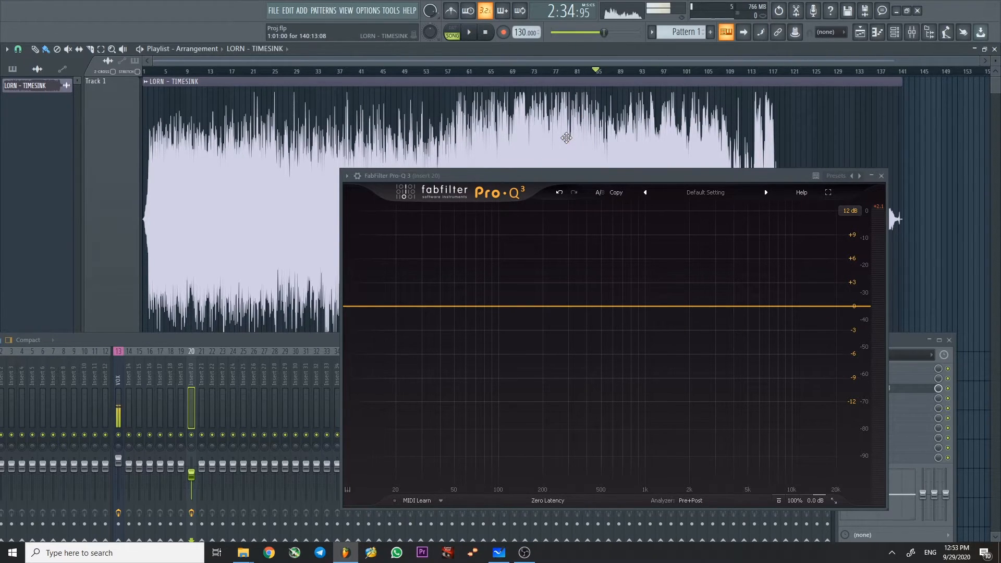
click(468, 32)
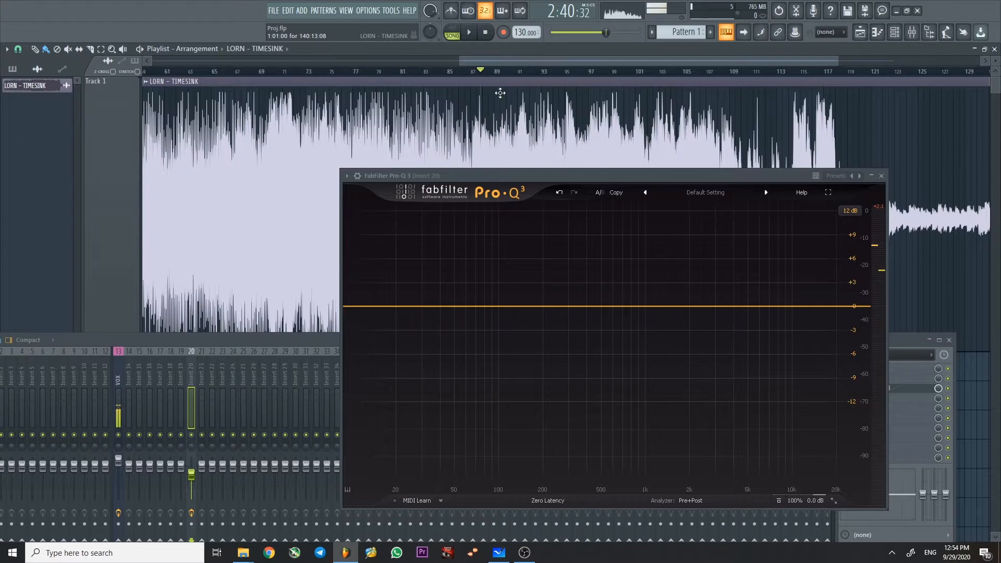
mouse_move(524, 121)
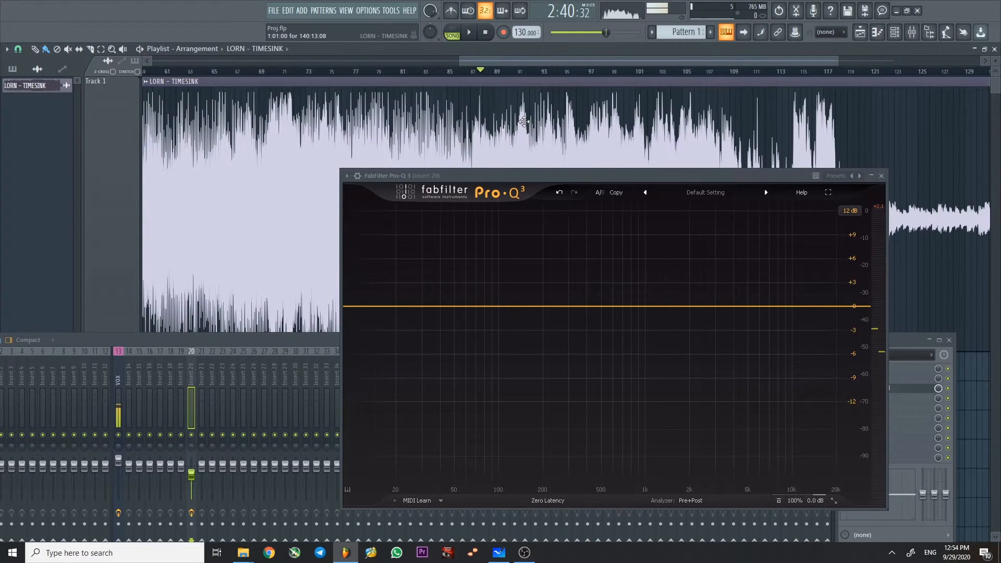
Step: Play the later passage to about 2:55, stop, and bring the whiteboard sketch forward
click(470, 33)
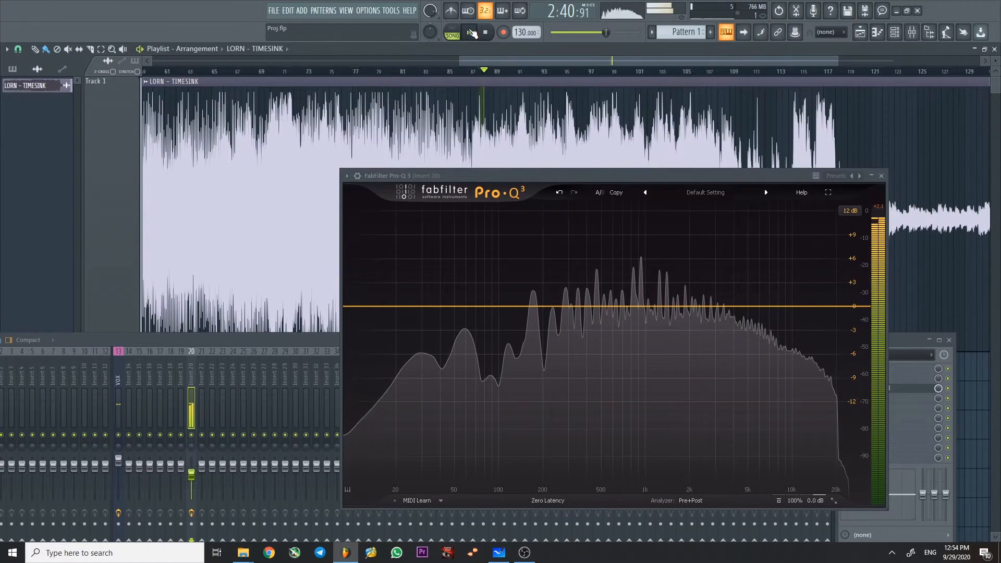
click(469, 33)
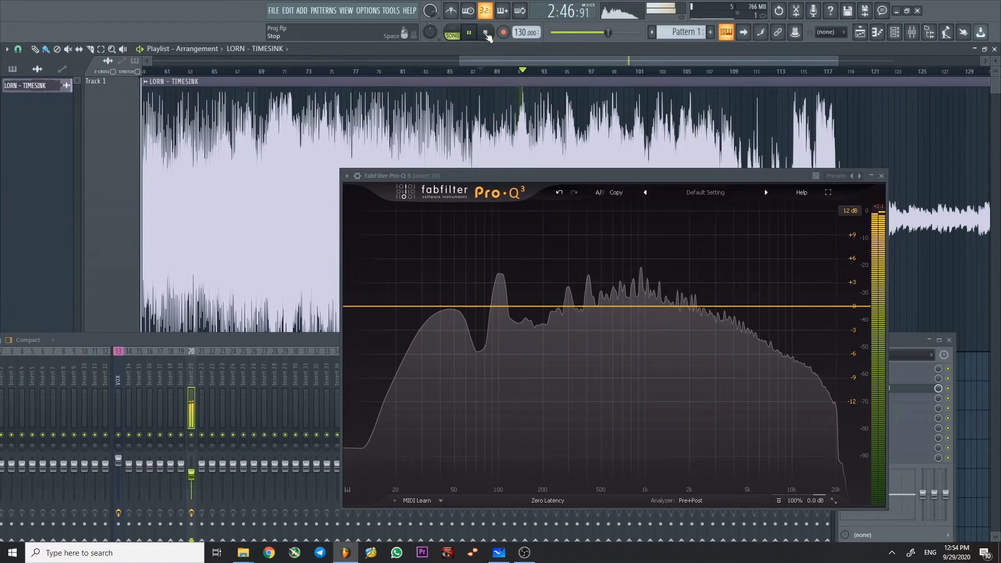
click(486, 32)
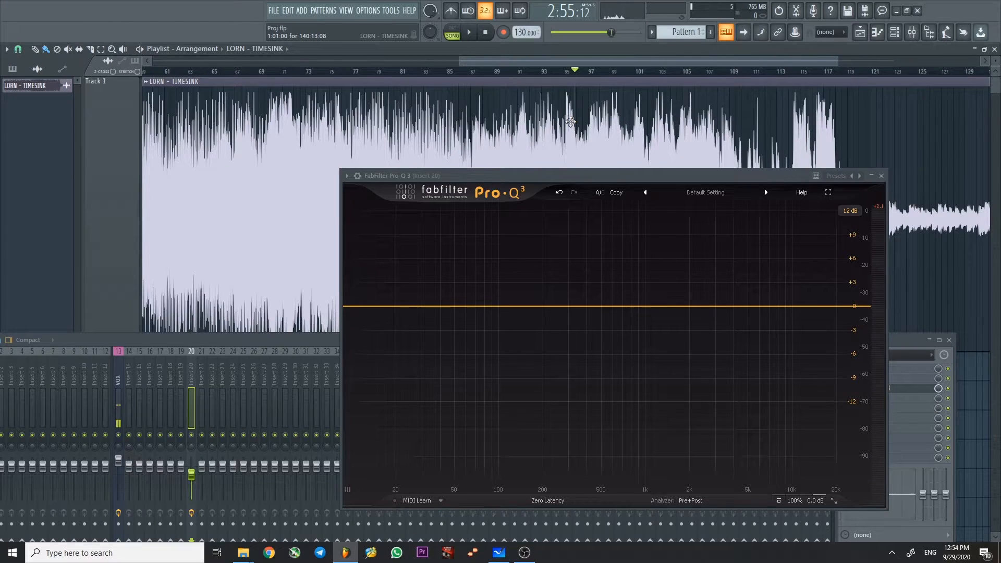
mouse_move(498, 553)
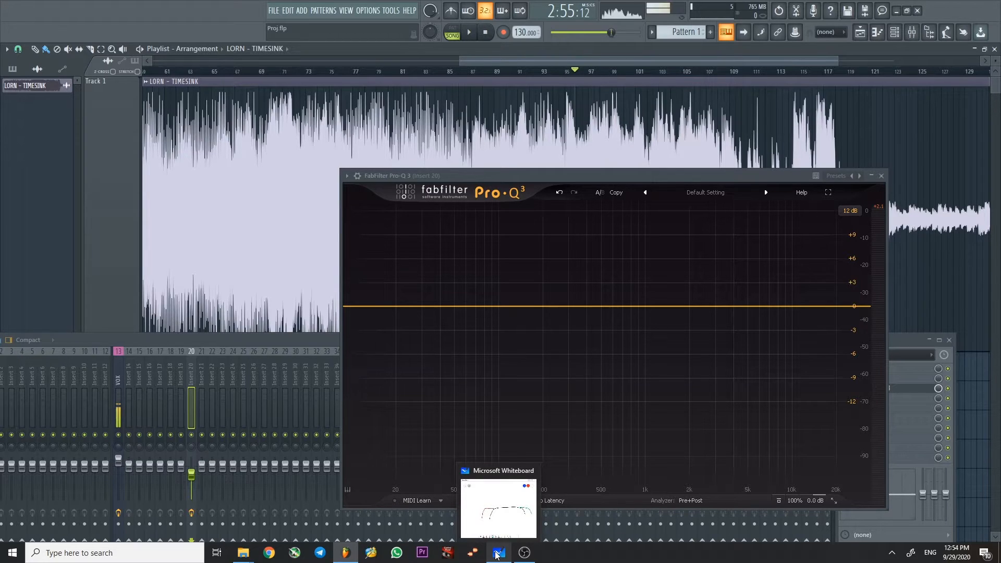
click(499, 553)
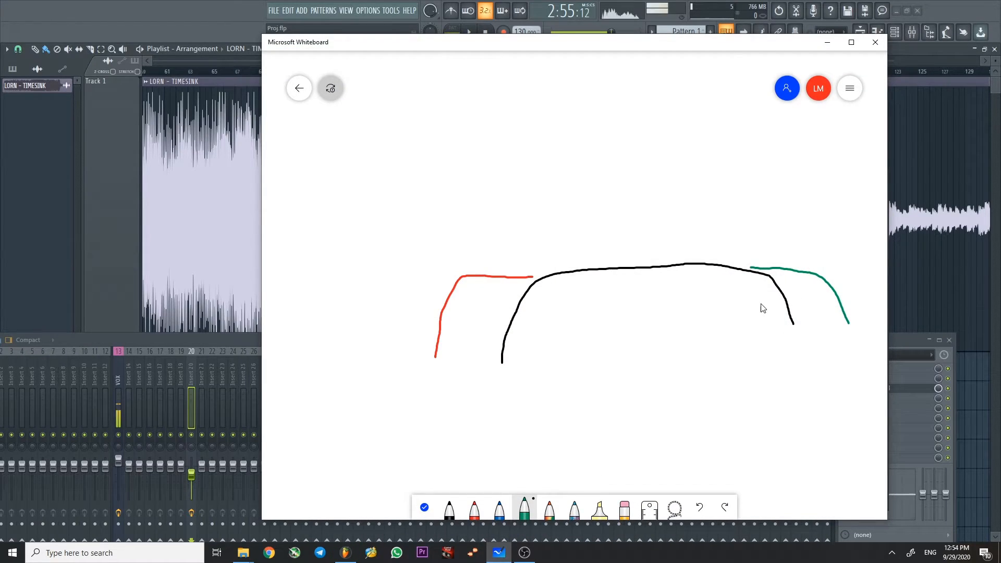
Step: Switch the pen to yellow and draw a short stroke off the top of the green roll-off curve
click(498, 508)
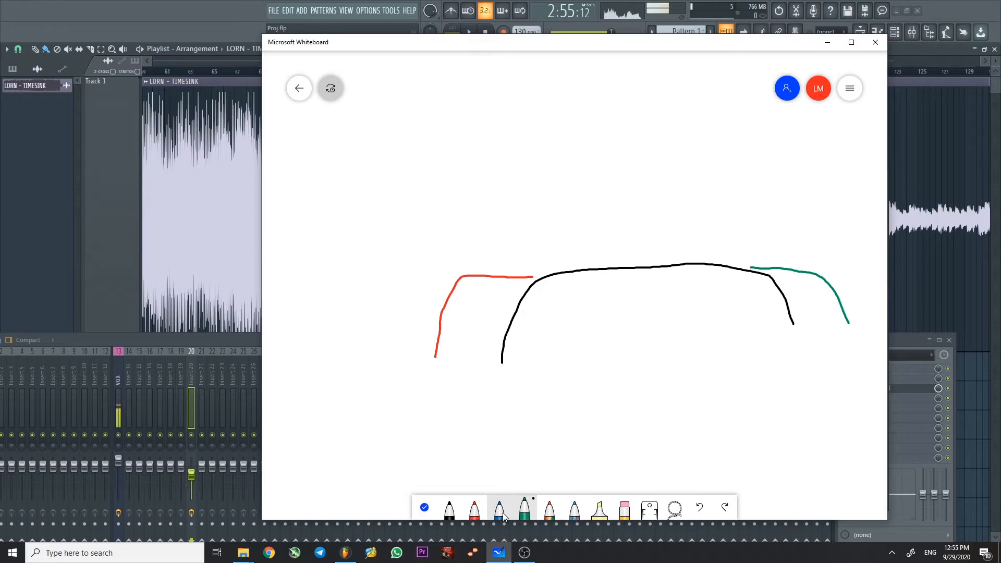
click(473, 509)
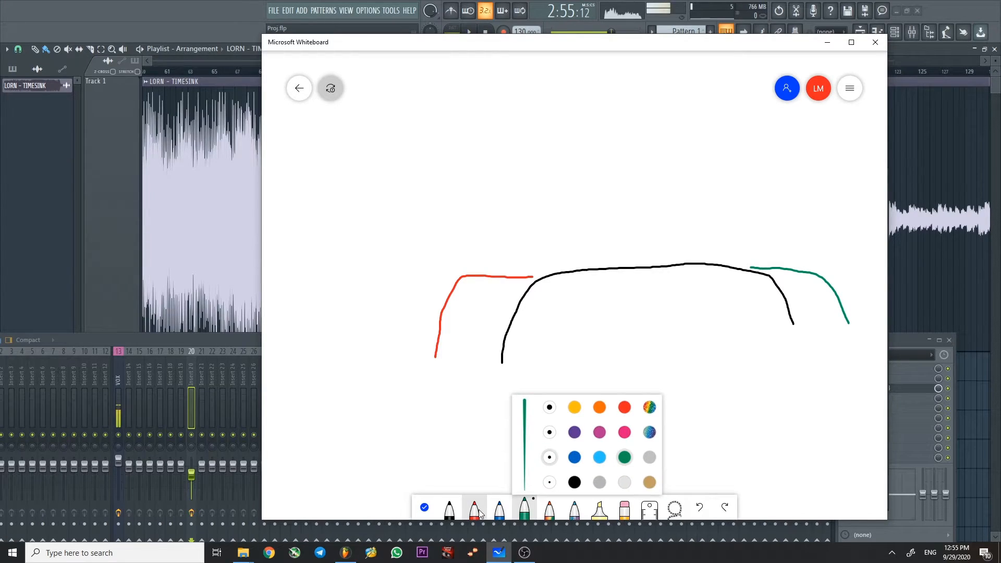
click(524, 508)
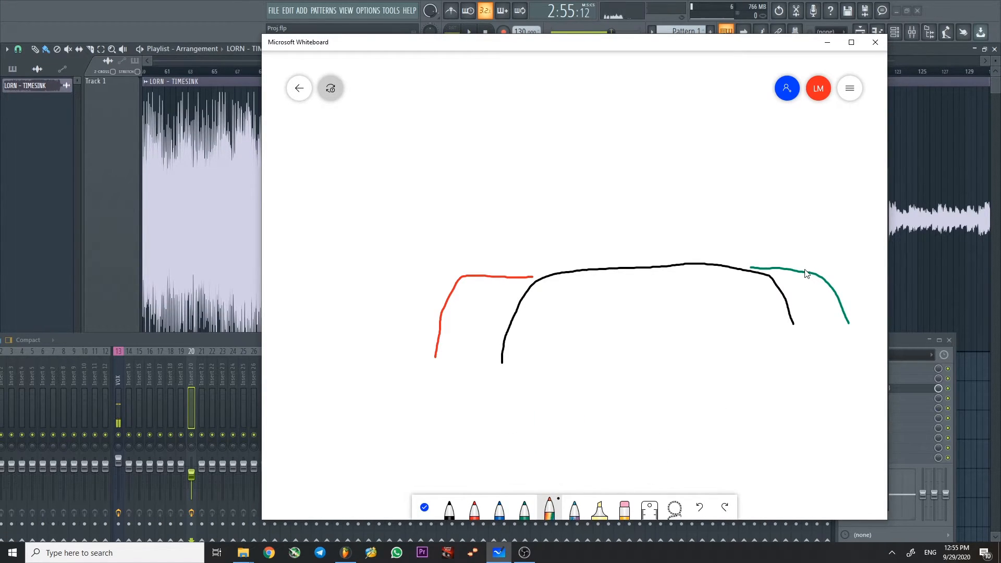
drag(801, 268, 858, 281)
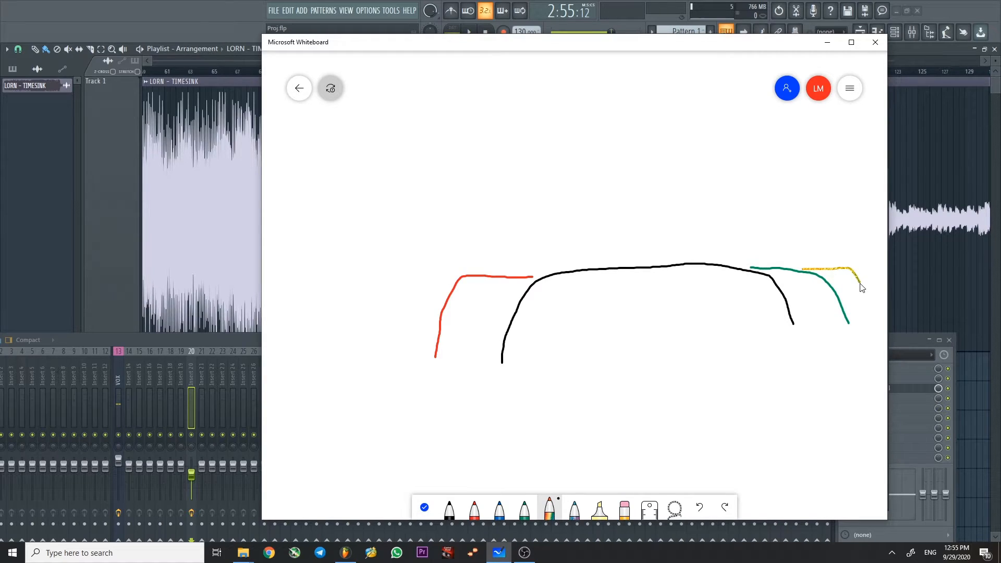
mouse_move(828, 43)
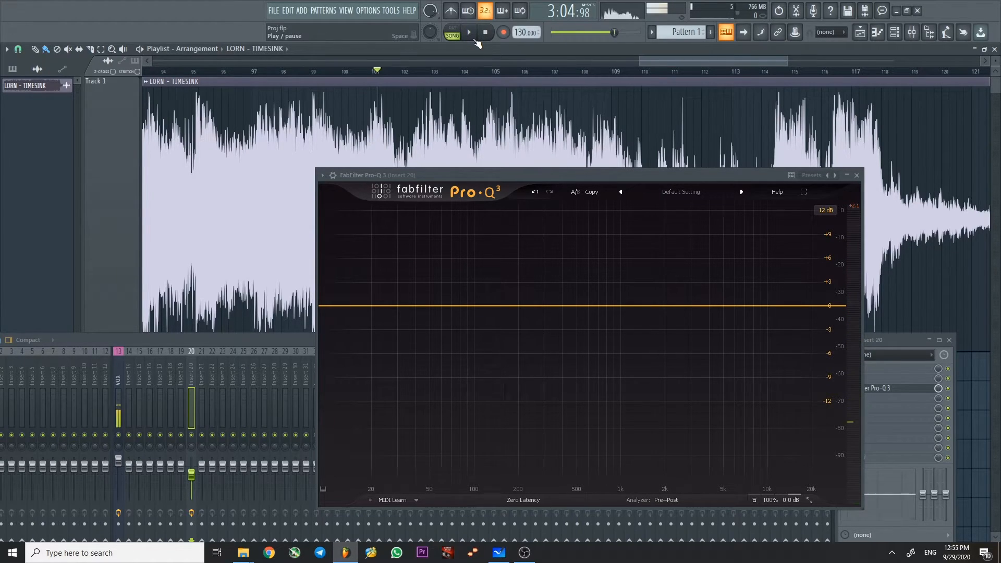
Step: Play the LORN track and pause it with the position near bar 100
click(467, 33)
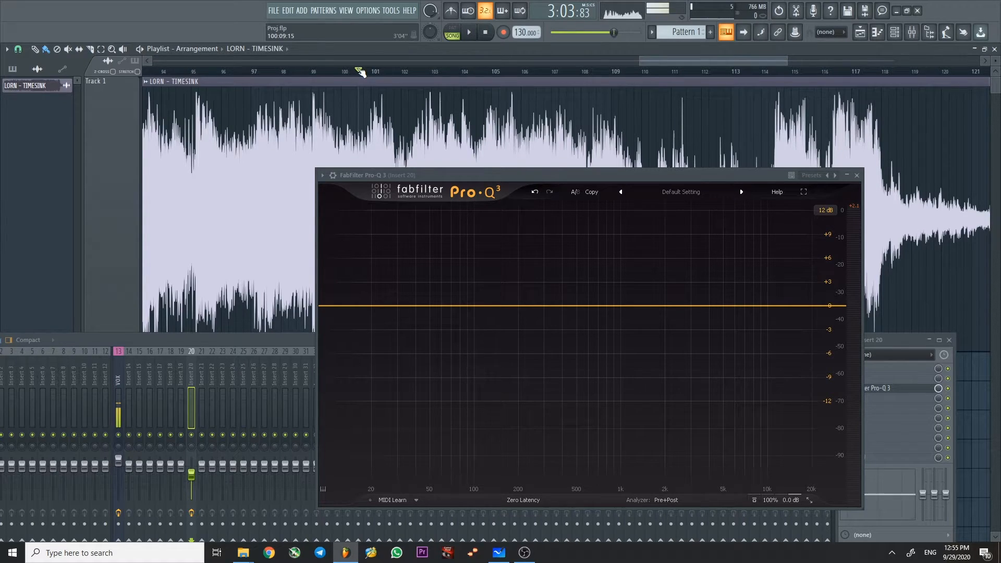
click(467, 32)
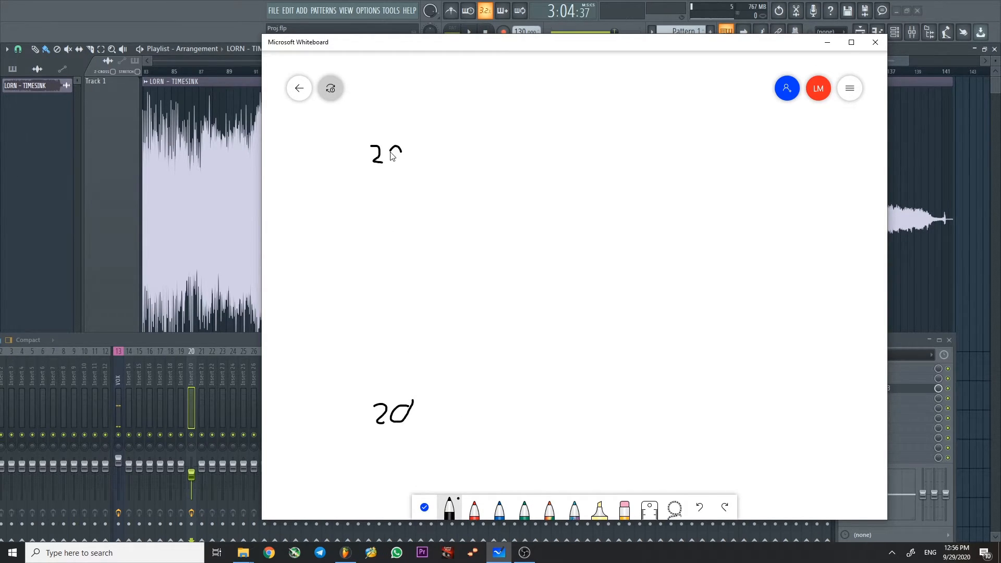
Step: Write the 20K label and sketch a black curve staying flat then falling off to the right
drag(399, 153, 421, 163)
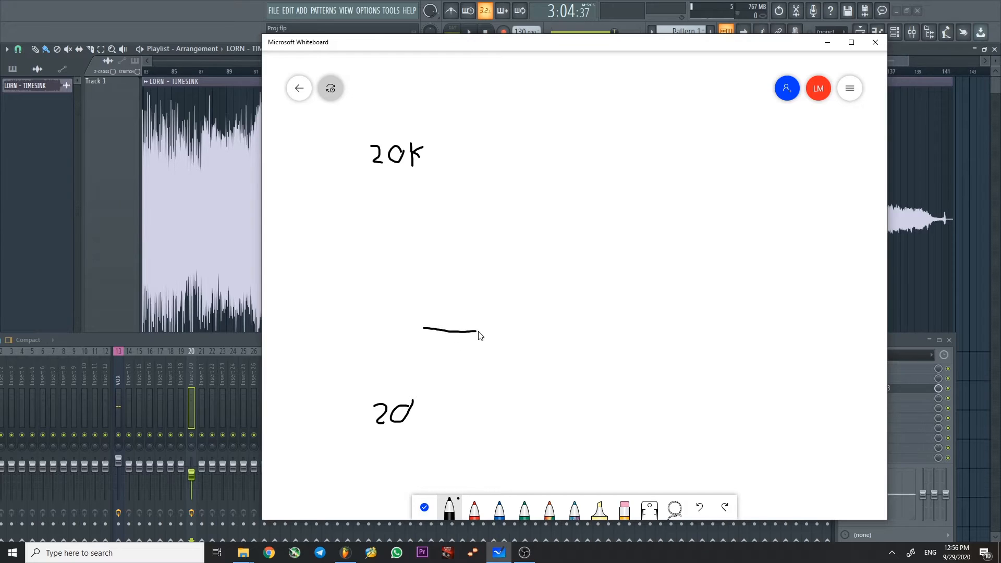
drag(466, 330, 830, 412)
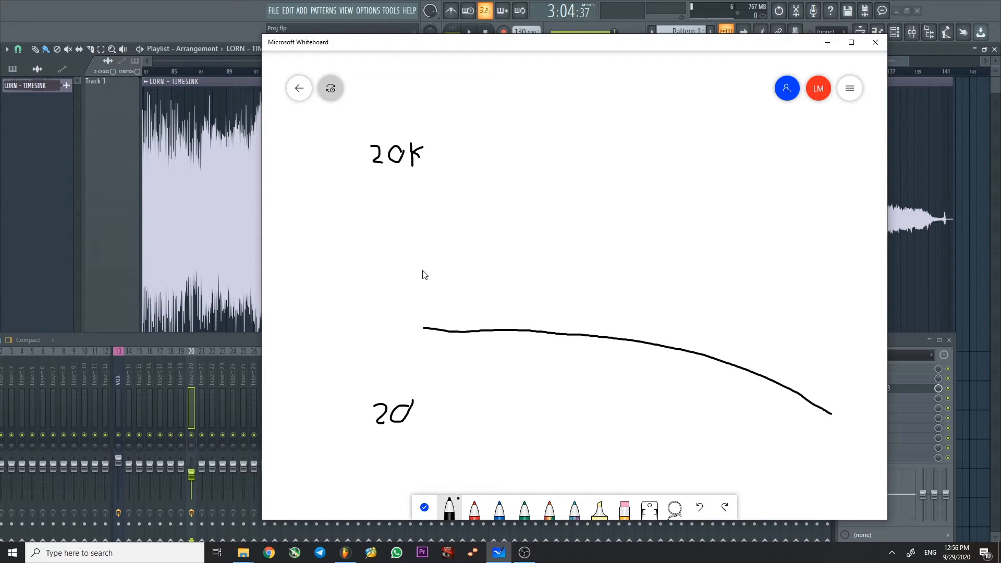
drag(418, 262, 760, 185)
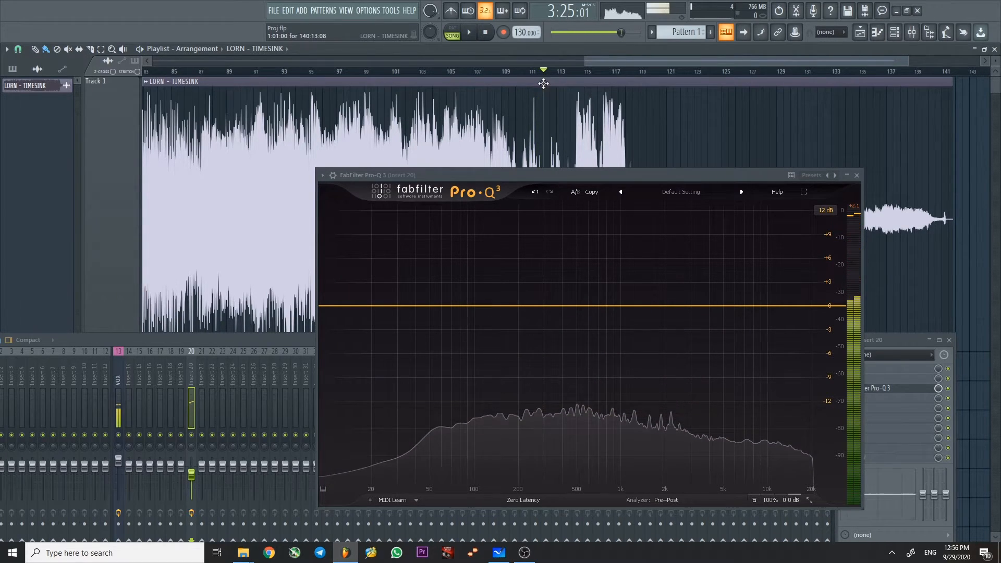
Step: Stop playback of the LORN track at about 3:28
click(468, 33)
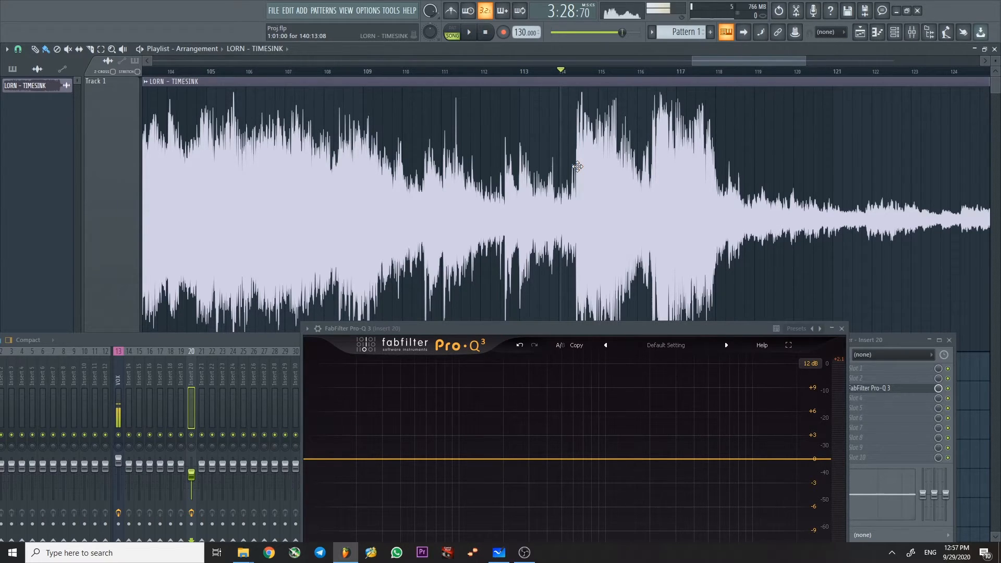
mouse_move(659, 168)
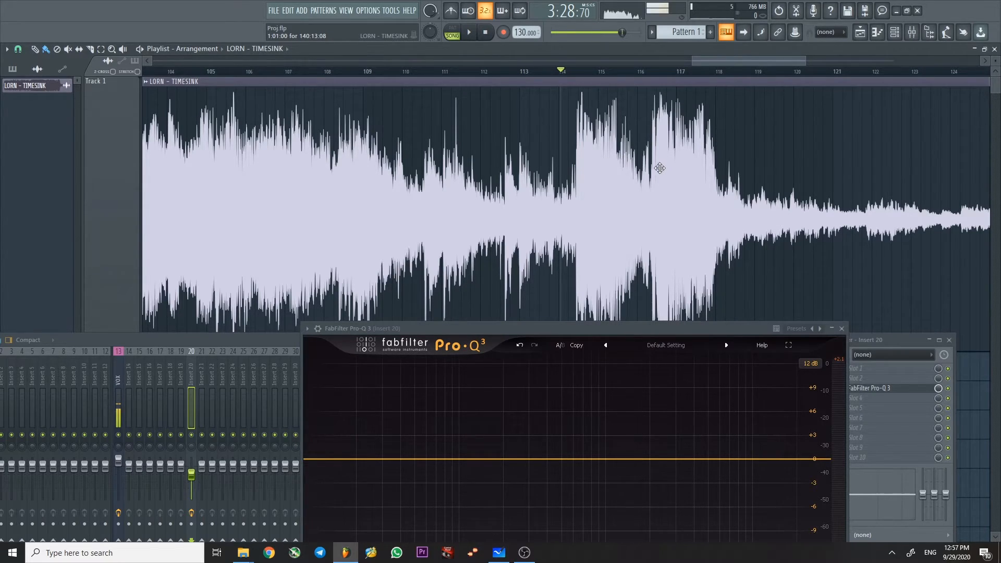
mouse_move(575, 173)
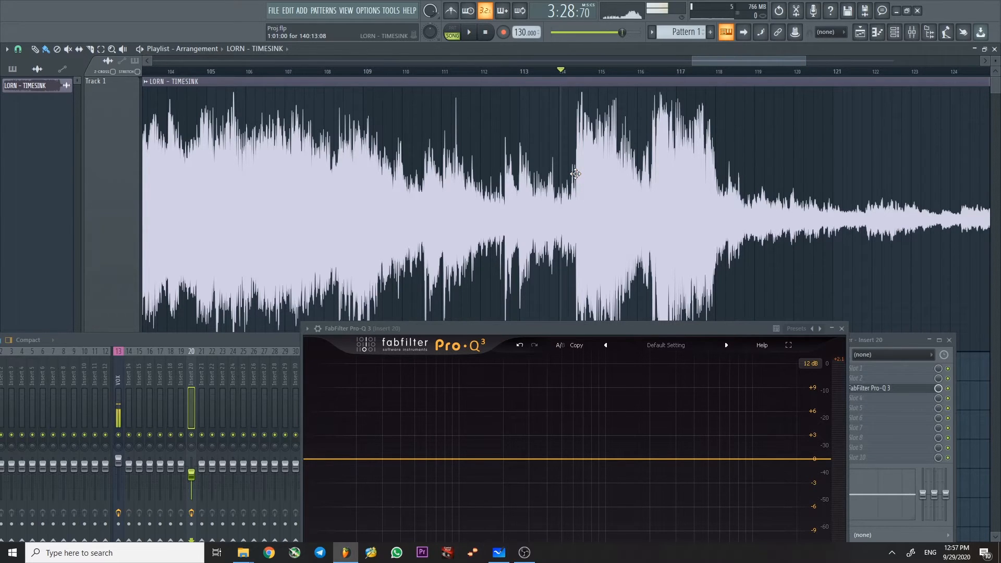
Step: Place the playback position near 3:32, just past bar 115
click(468, 33)
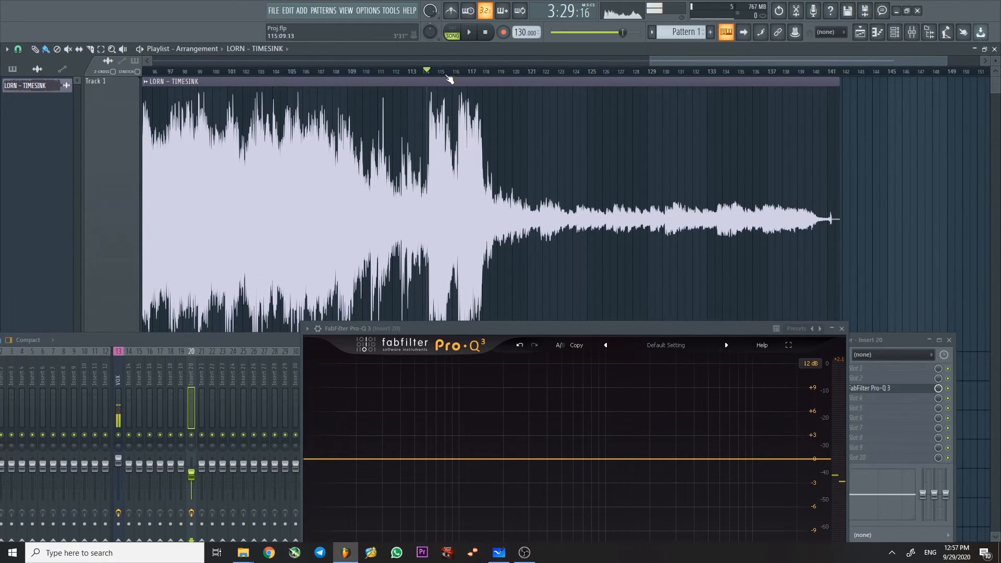
click(467, 32)
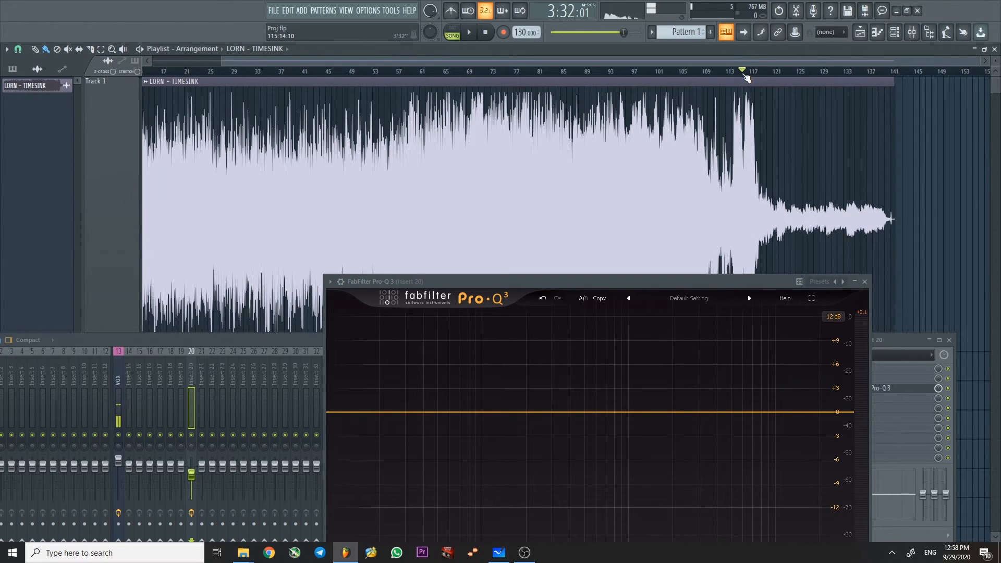
Step: Start playback heading toward the quiet tail around bar 130
click(468, 33)
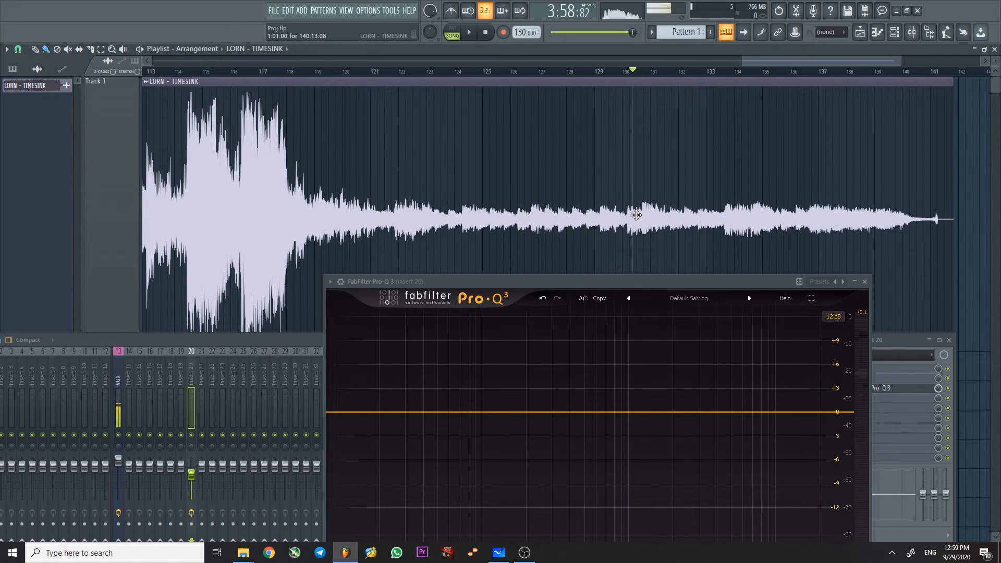
Step: Play the quiet tail from bar 130 through the Pro-Q 3 analyzer, then stop near bar 135
click(625, 71)
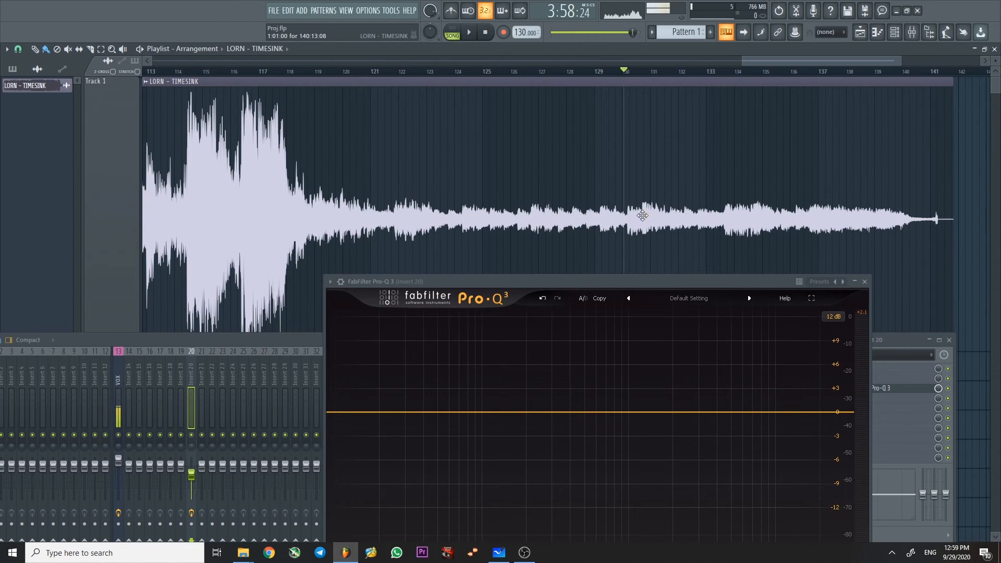
click(468, 33)
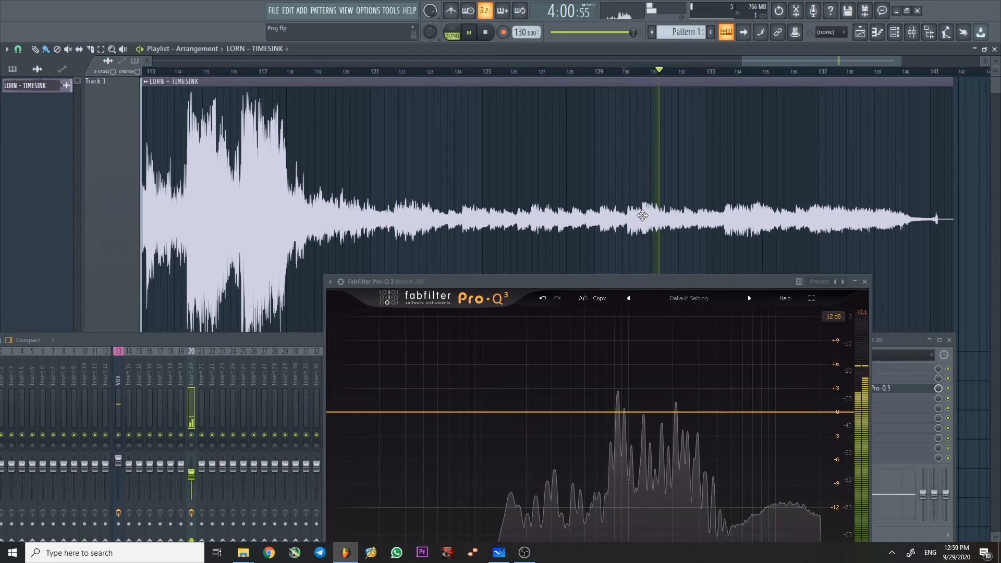
click(468, 32)
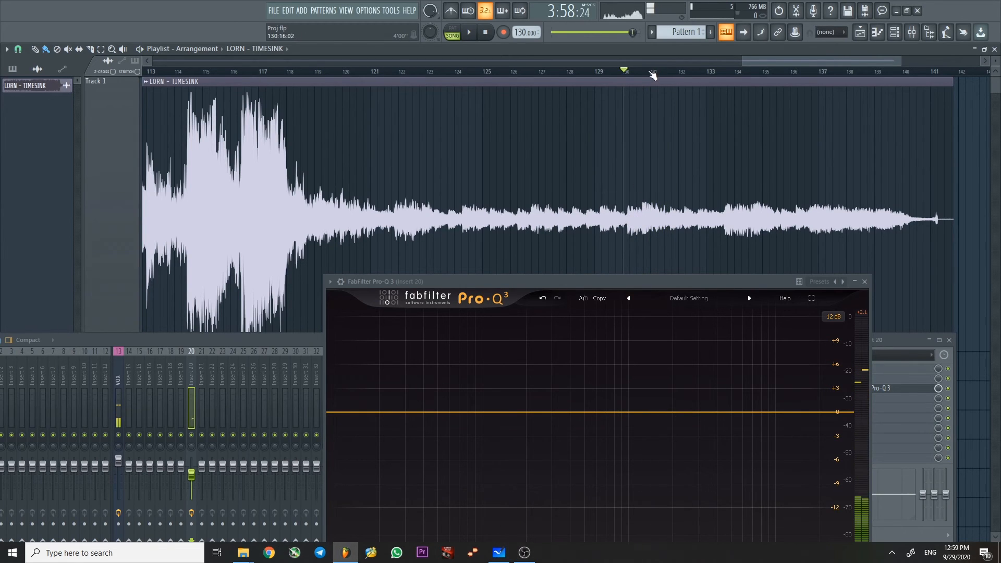
click(468, 33)
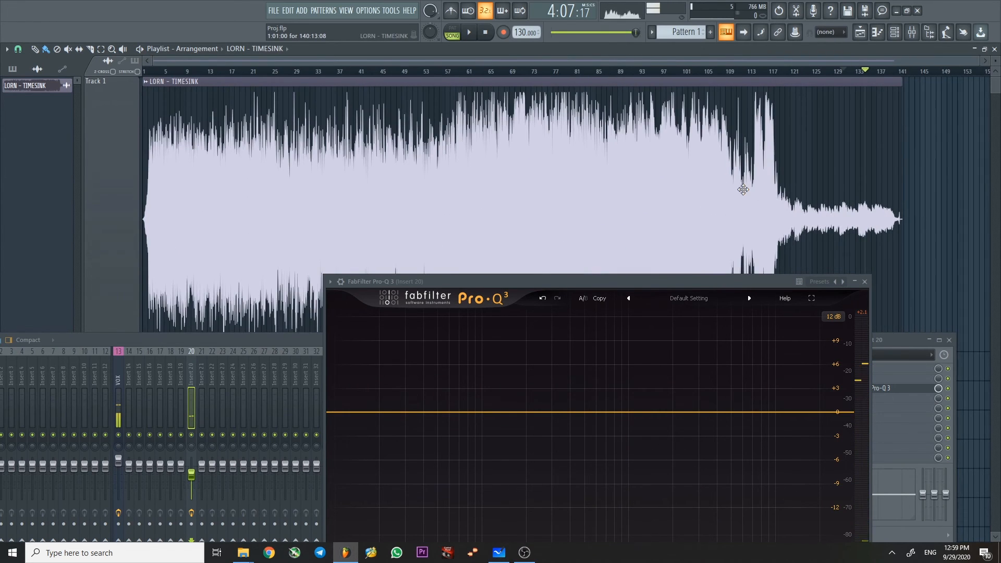
mouse_move(721, 158)
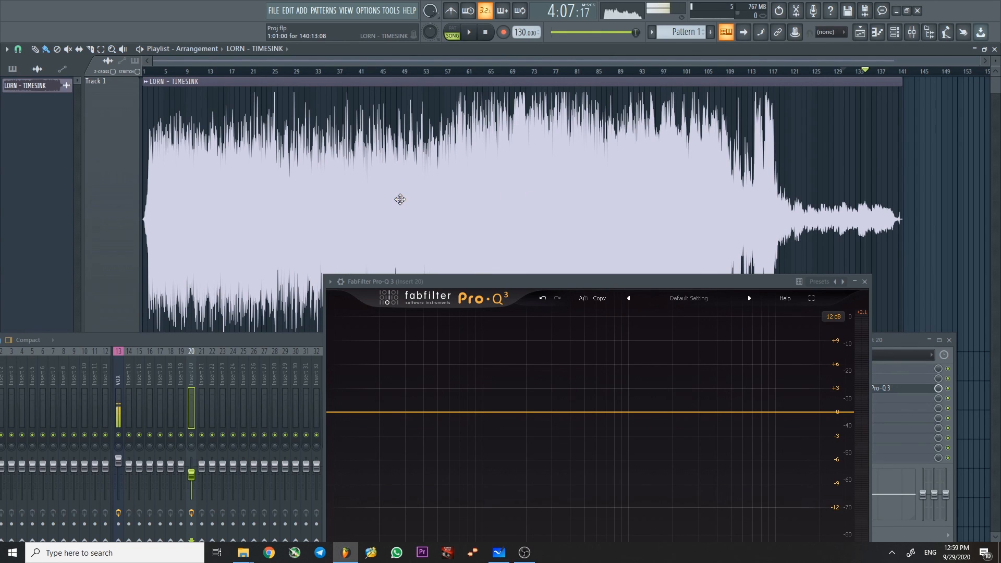
mouse_move(340, 157)
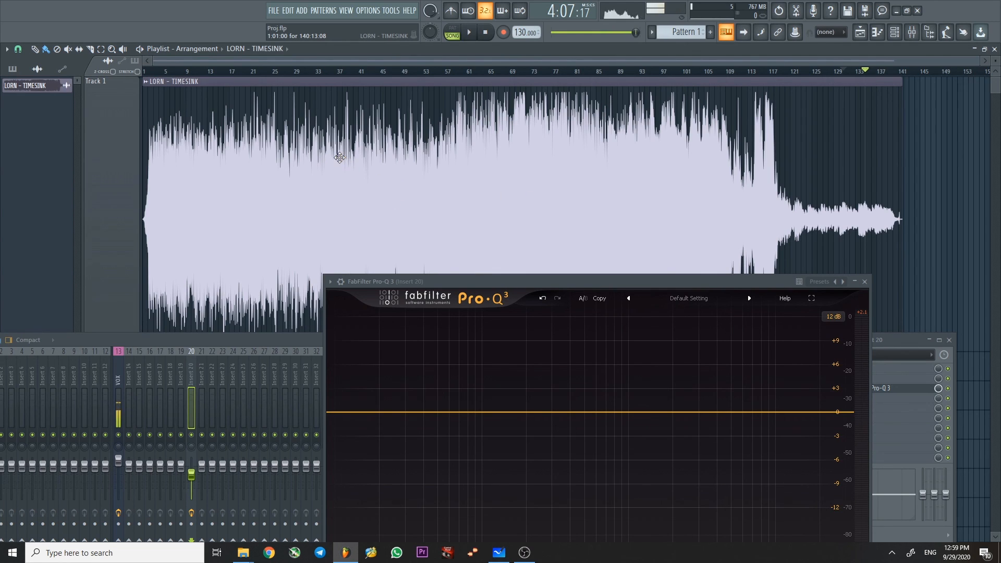
mouse_move(467, 147)
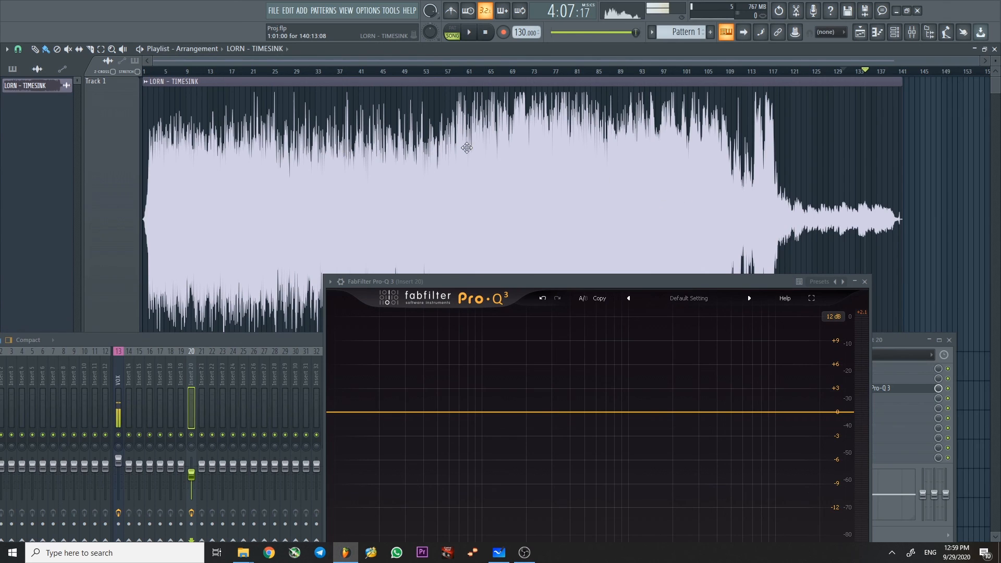
mouse_move(720, 147)
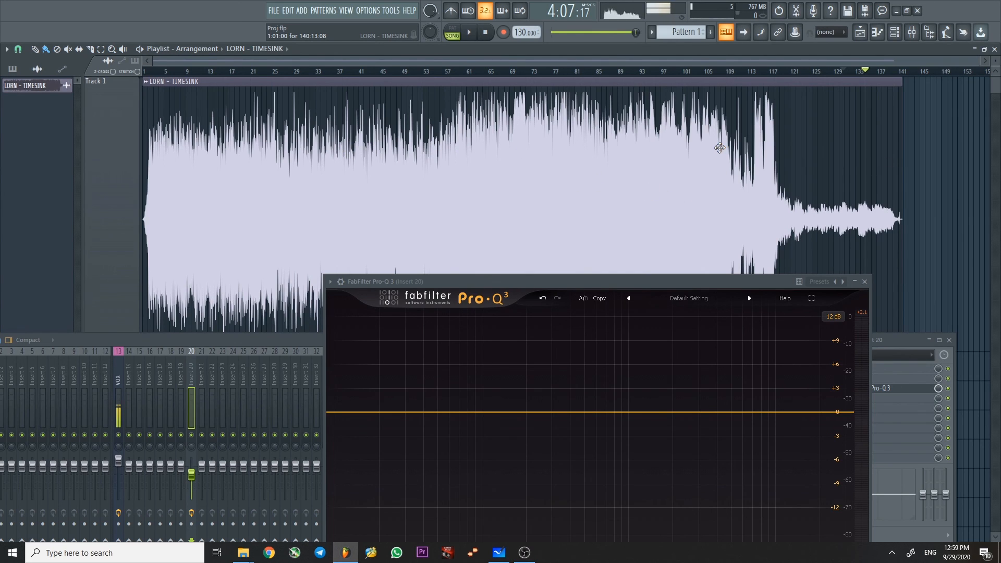